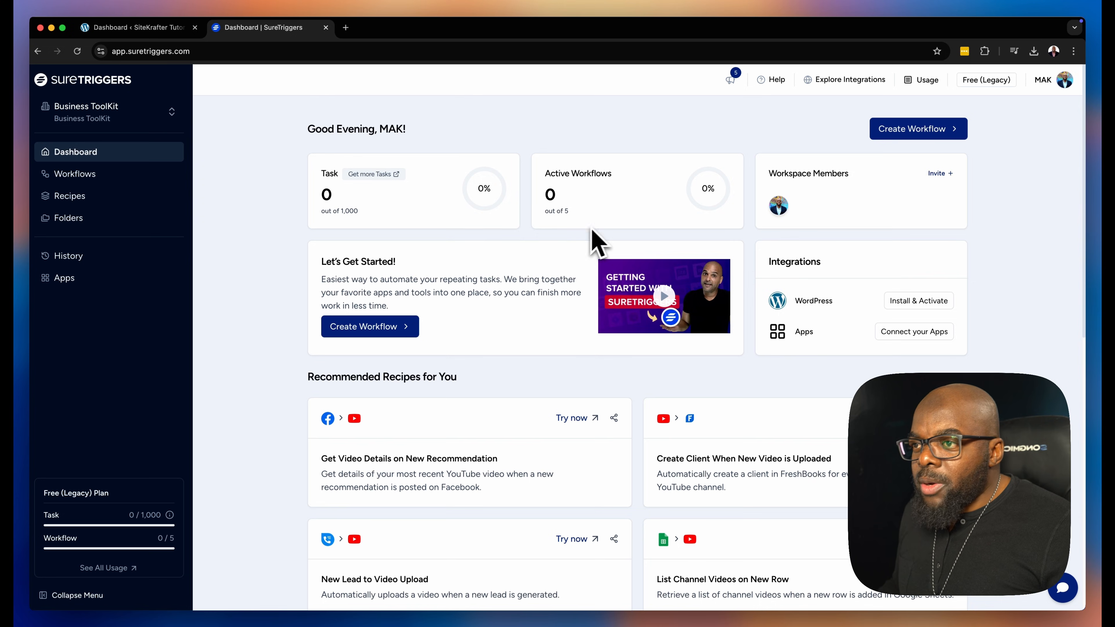
Create a new workflow from scratch named 'YouTube to Emails'.
click(917, 129)
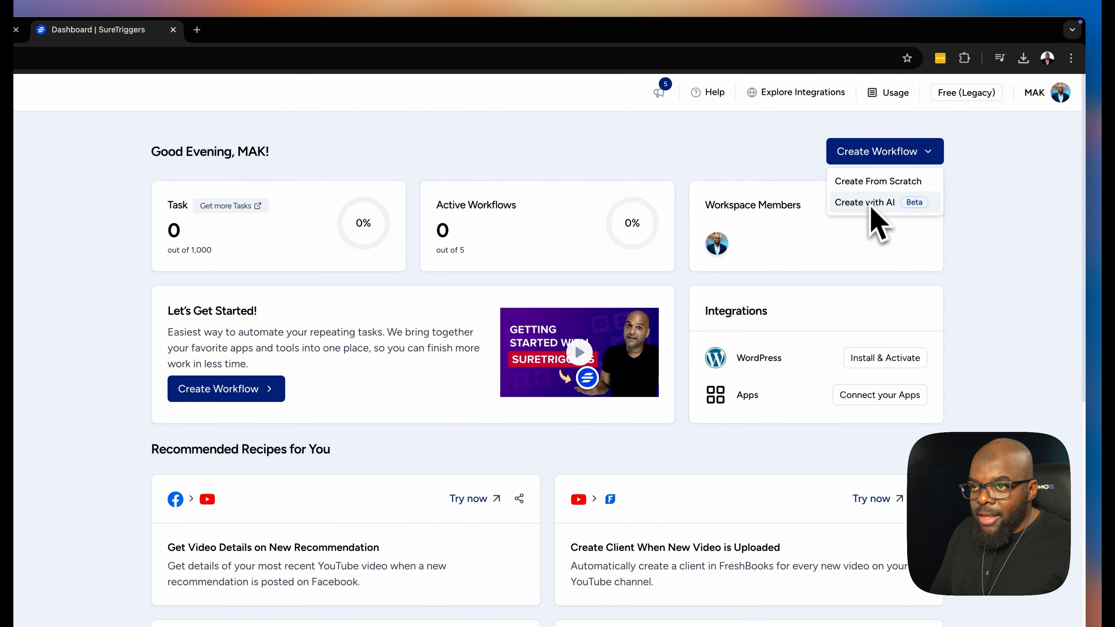
click(877, 181)
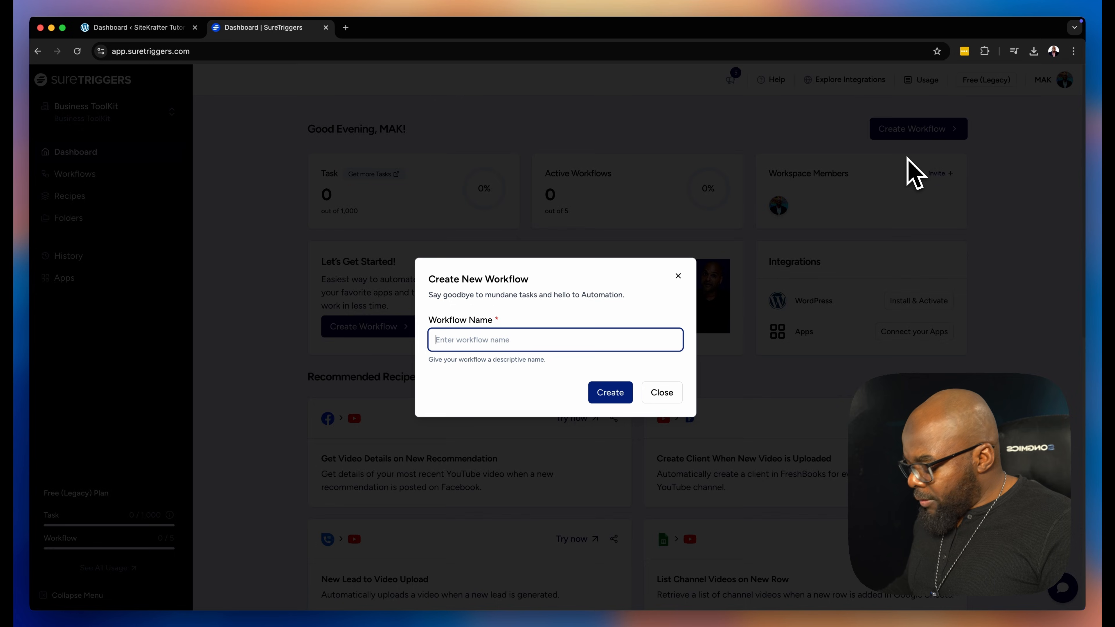
text(You)
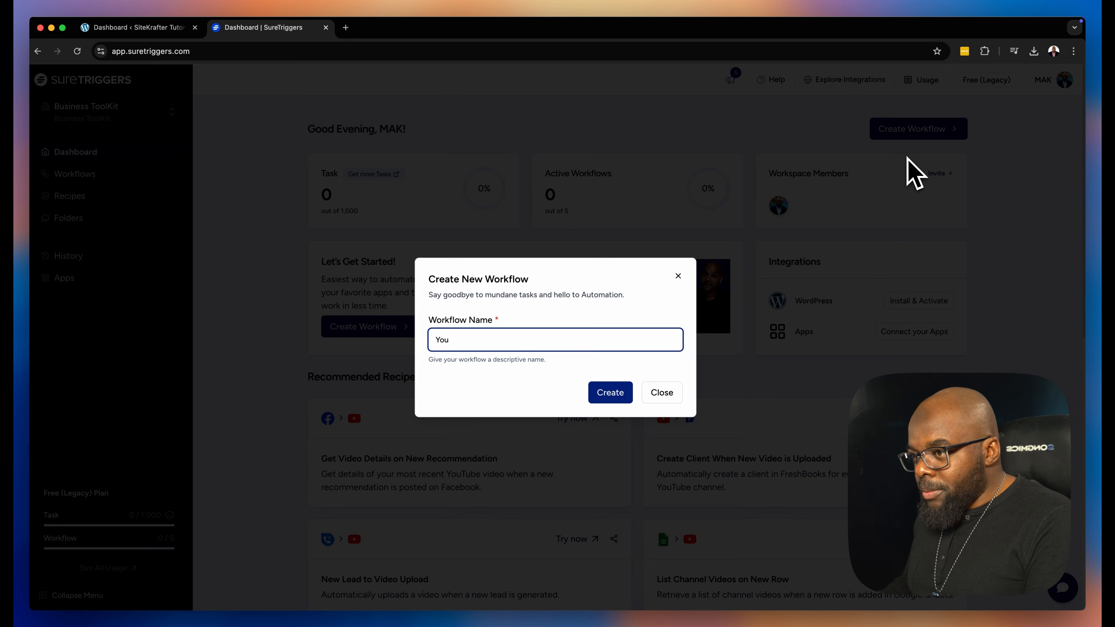
text(YouTube t)
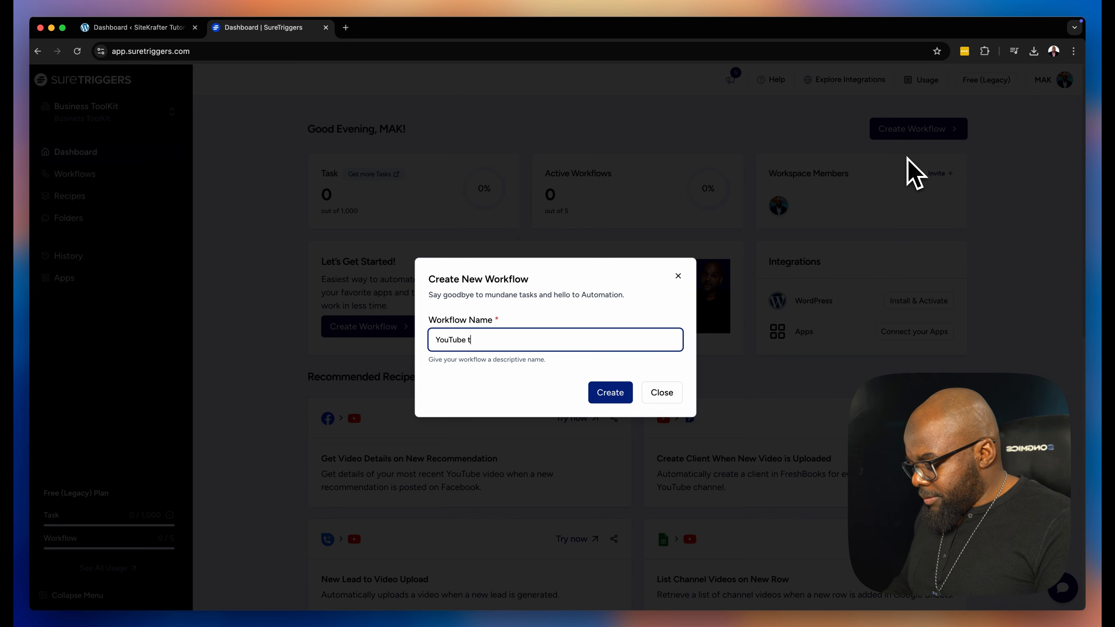
click(609, 404)
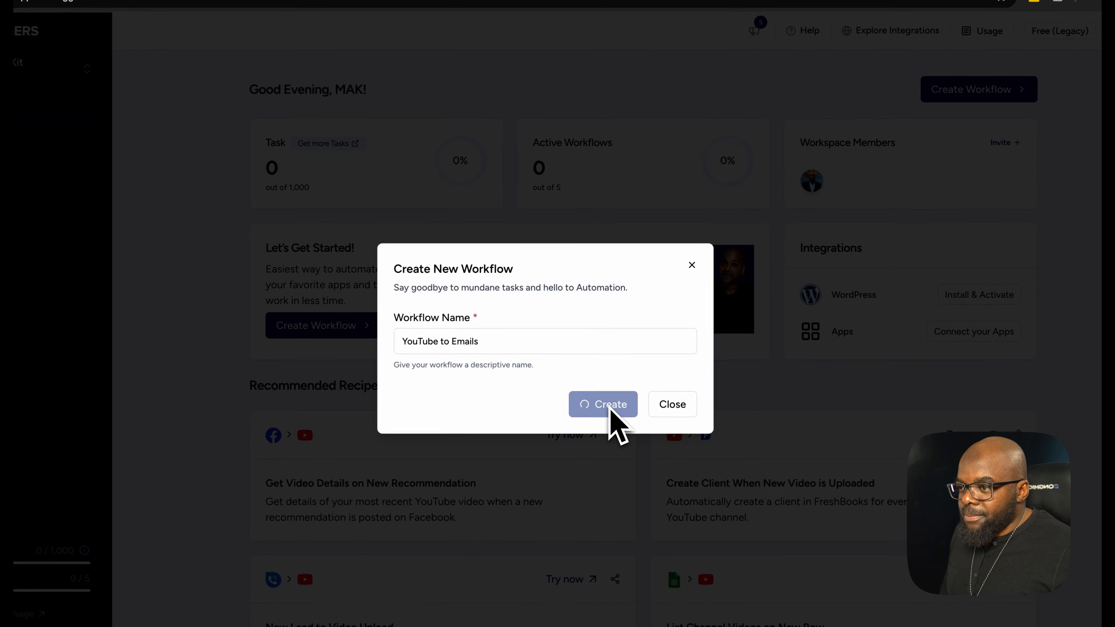
Add a YouTube New Video trigger and connect the channel's brand account via Google sign-in.
click(602, 404)
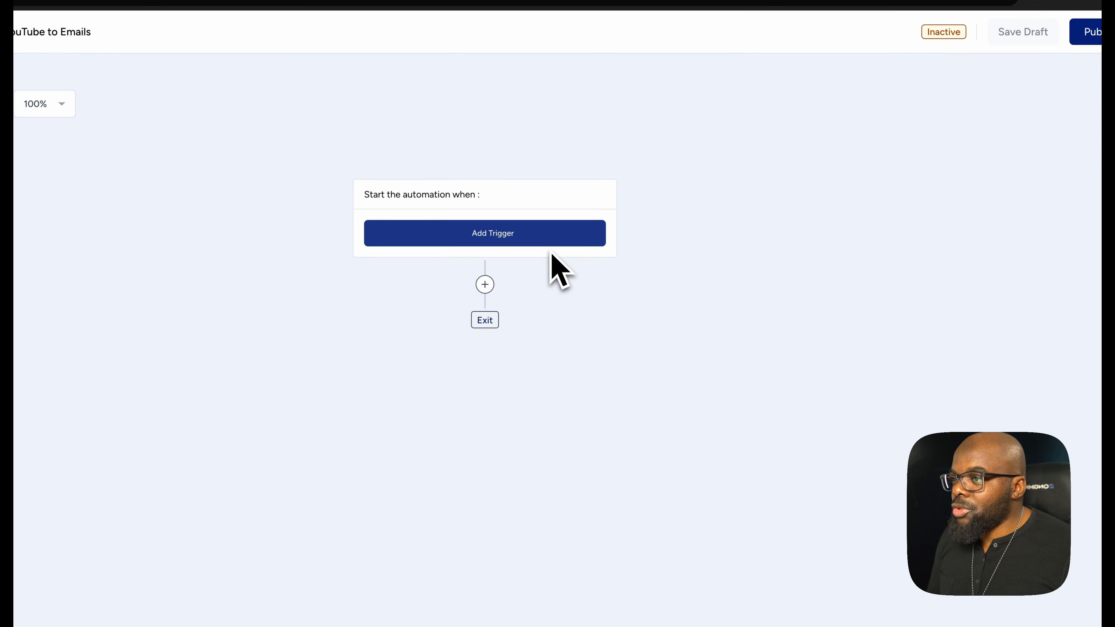
click(492, 232)
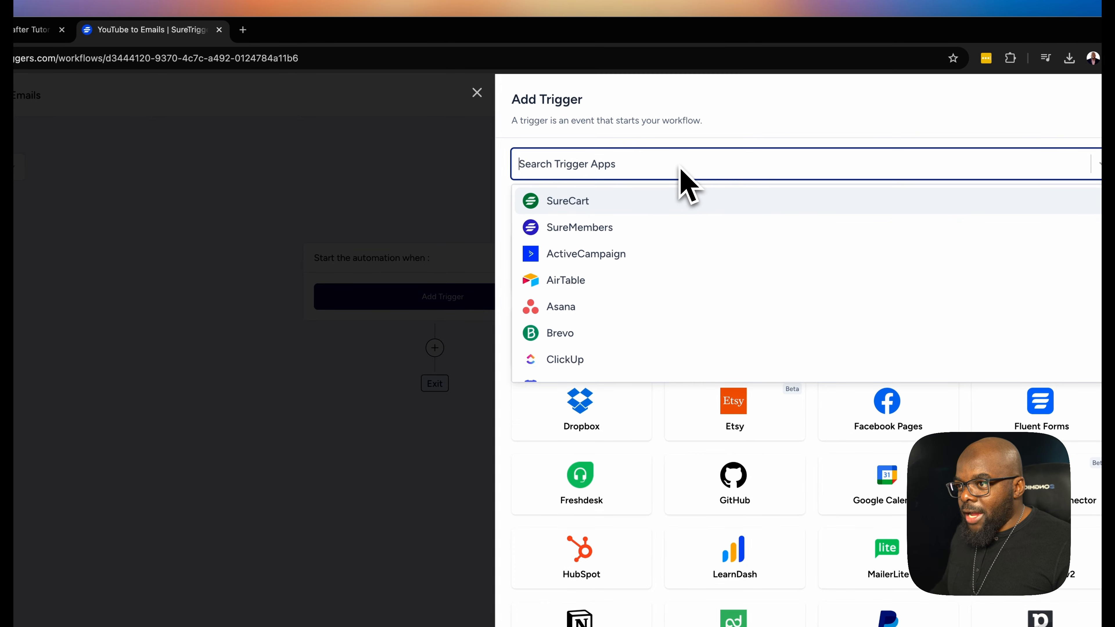
text(youtu)
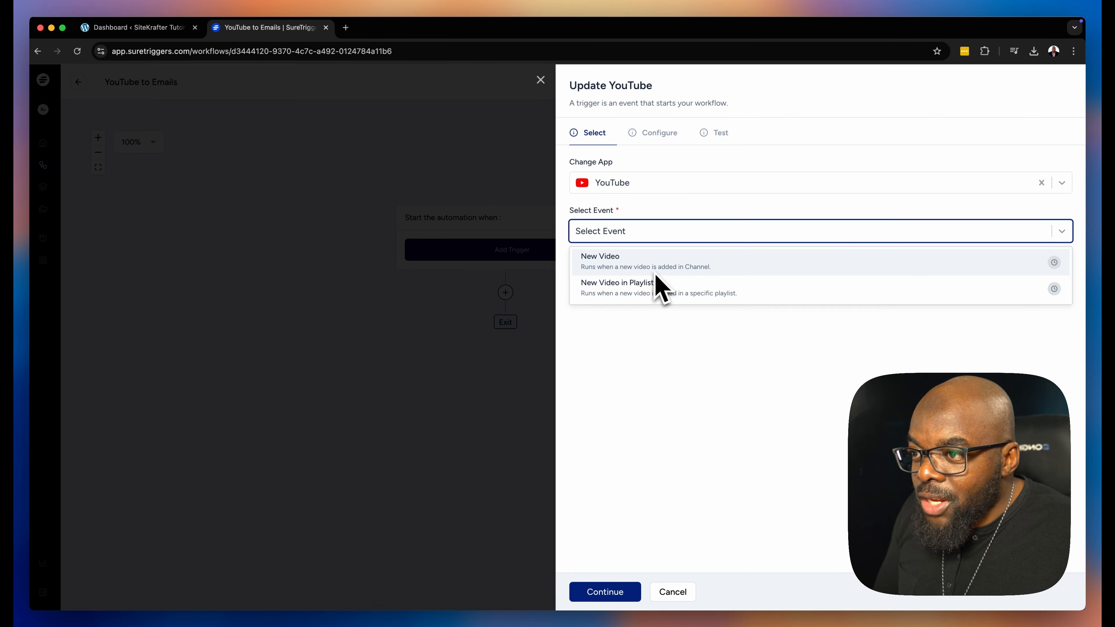
mouse_move(696, 281)
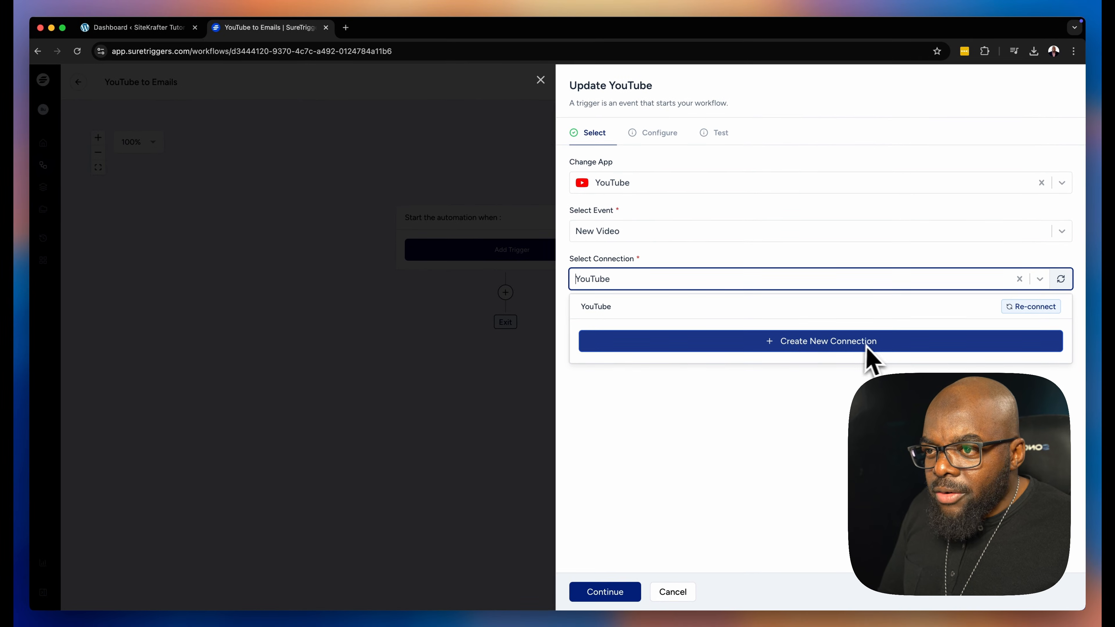
click(827, 341)
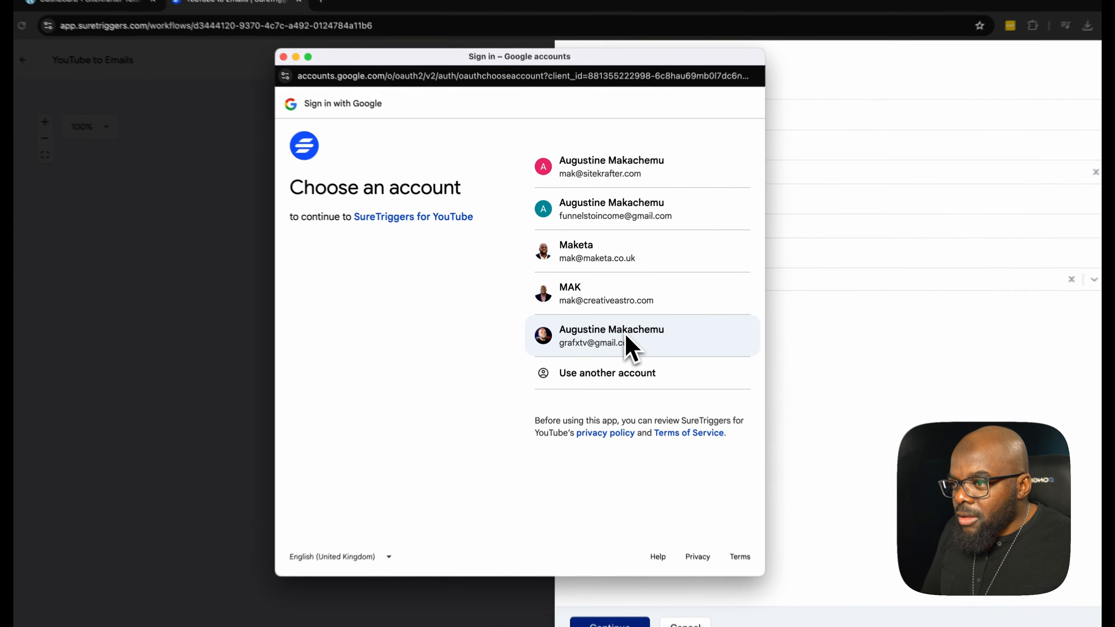
click(611, 336)
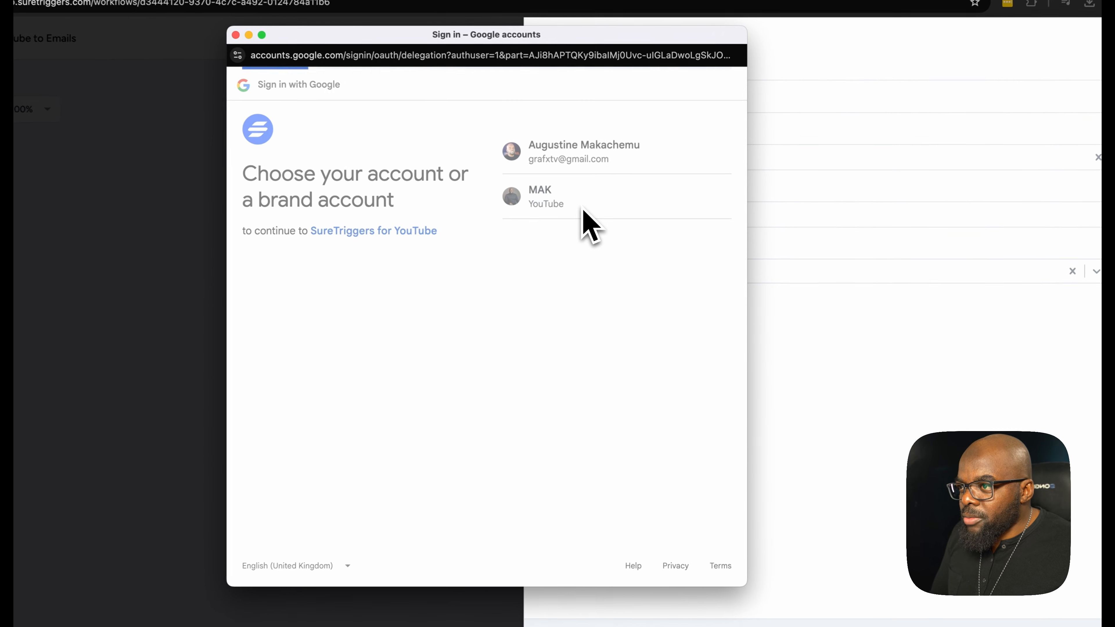
click(545, 196)
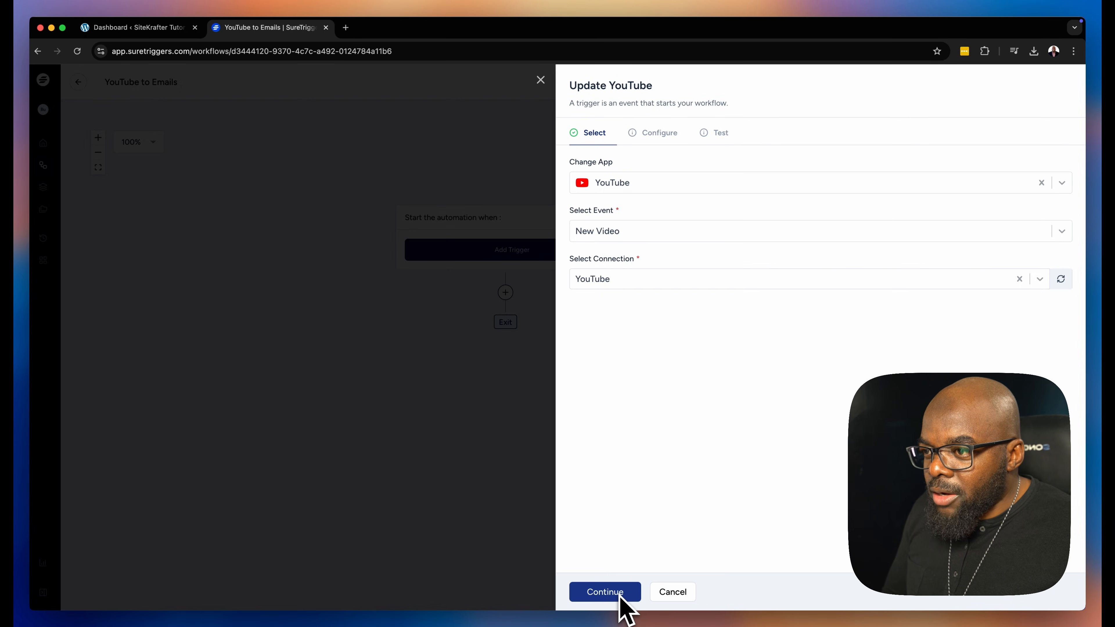
Fetch sample data from the latest video and save the tested trigger.
click(604, 592)
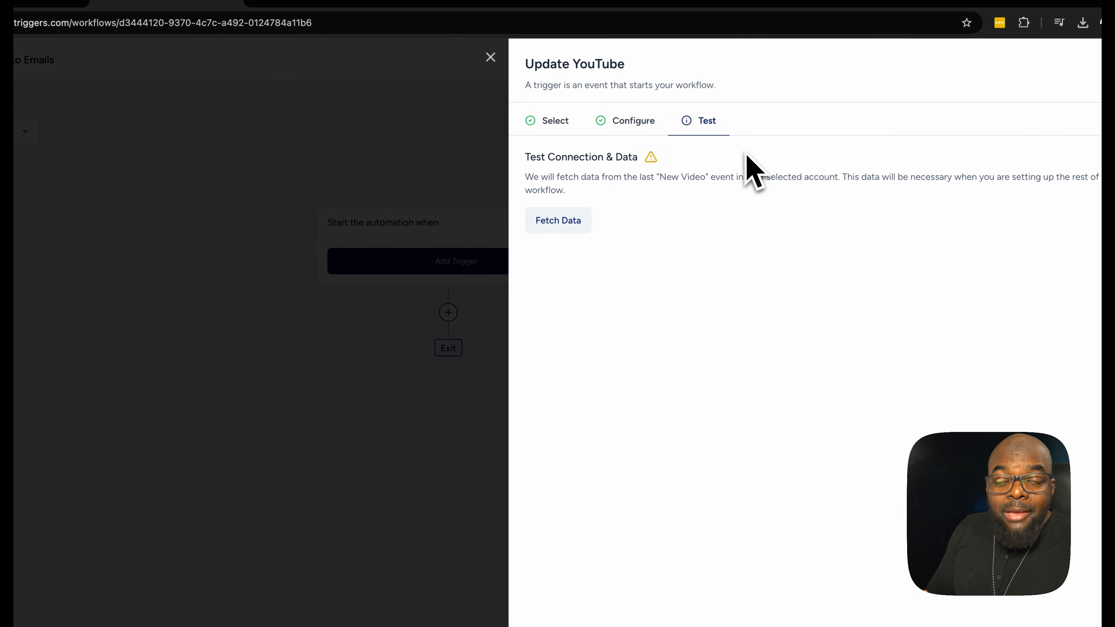
click(558, 220)
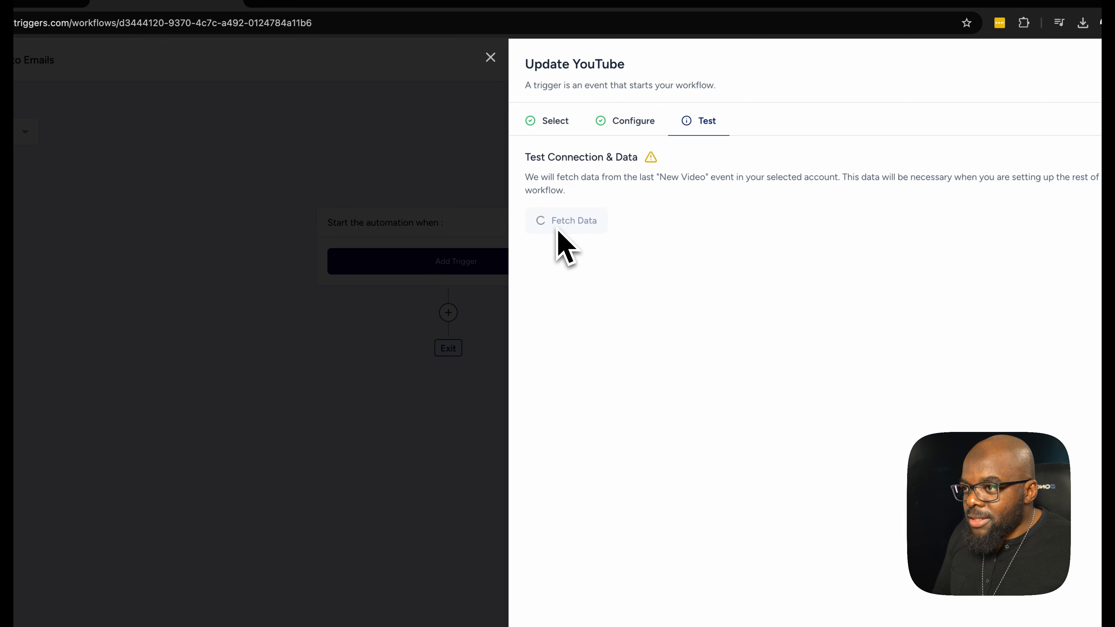
click(566, 220)
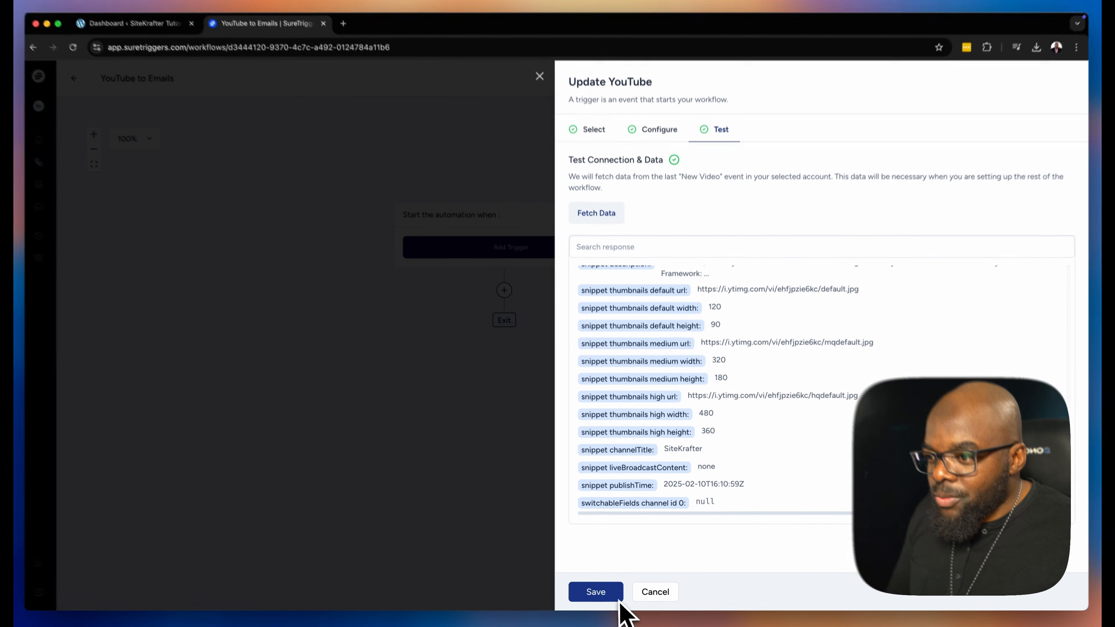
click(595, 591)
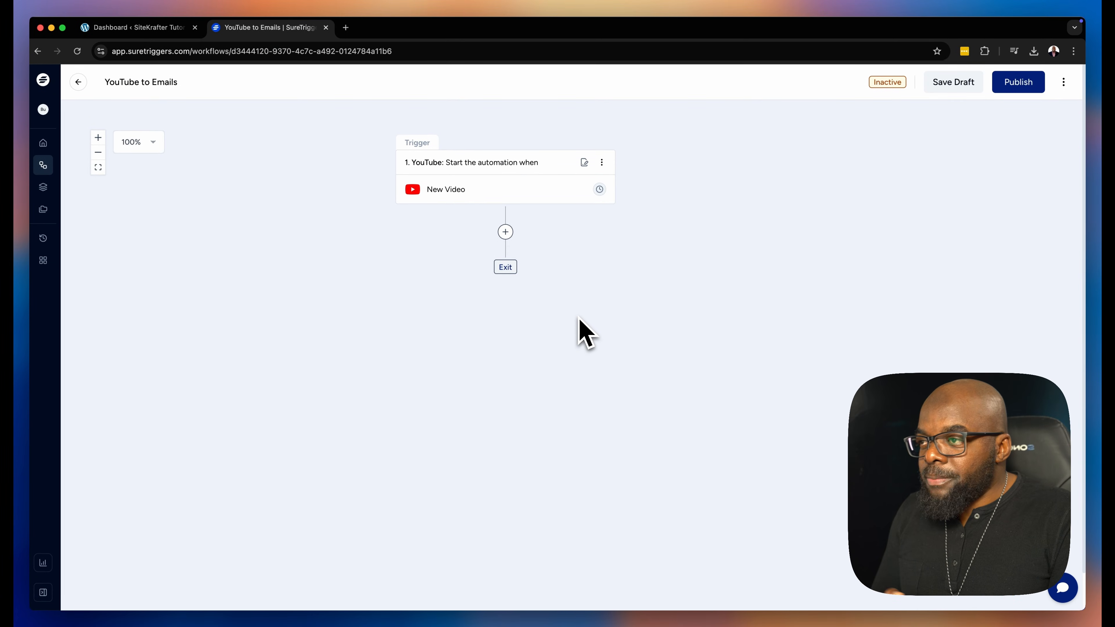
mouse_move(545, 290)
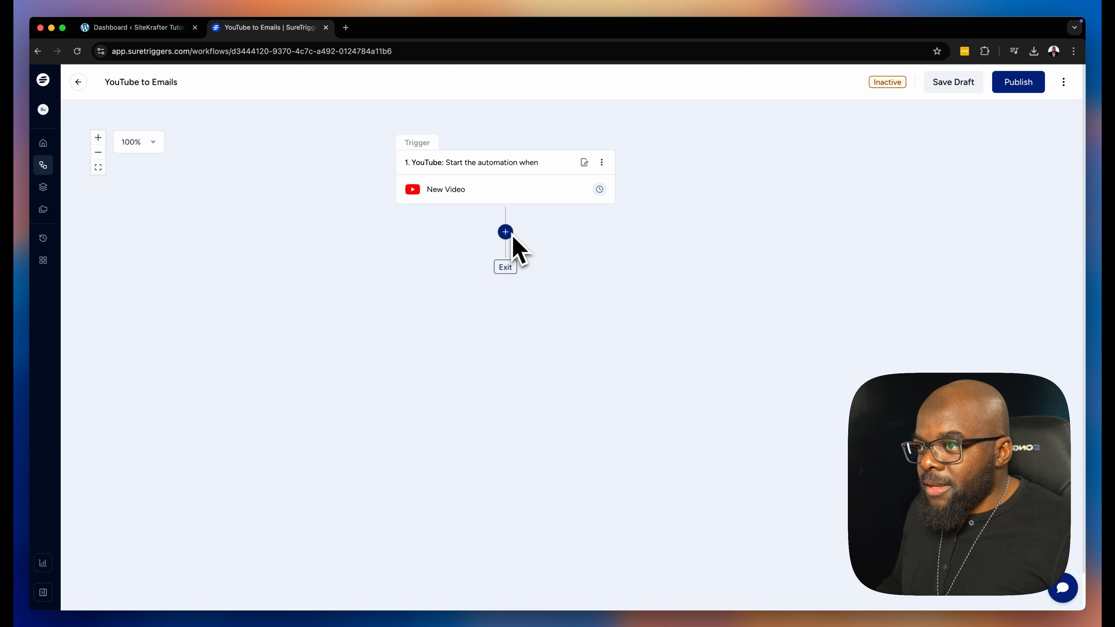
Add a step after the trigger and choose FluentCRM as the action app.
click(505, 233)
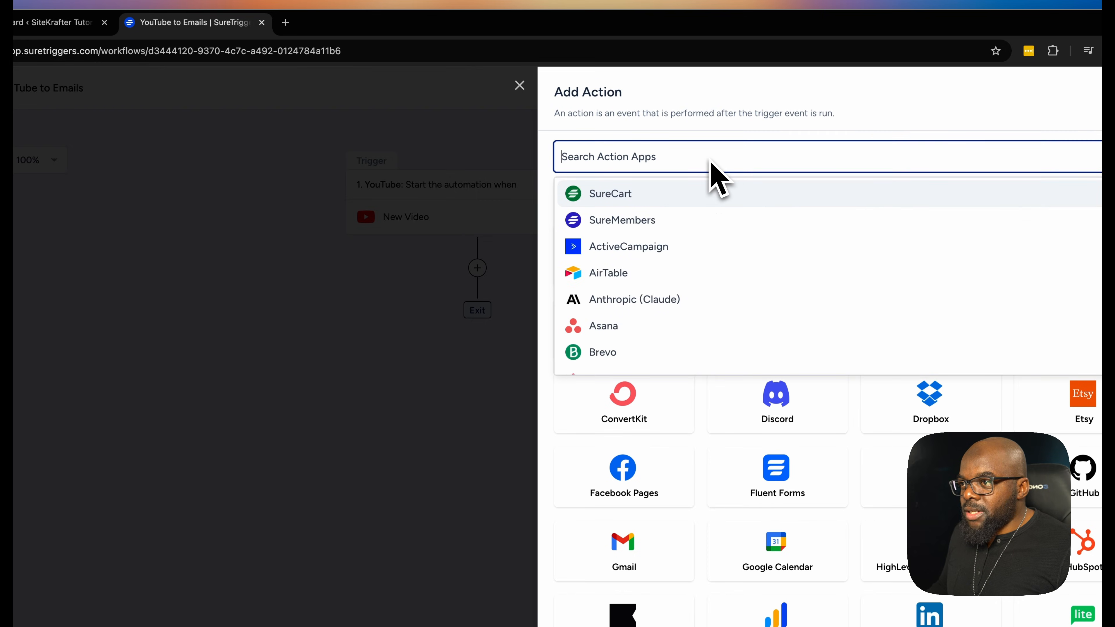
text(fluent)
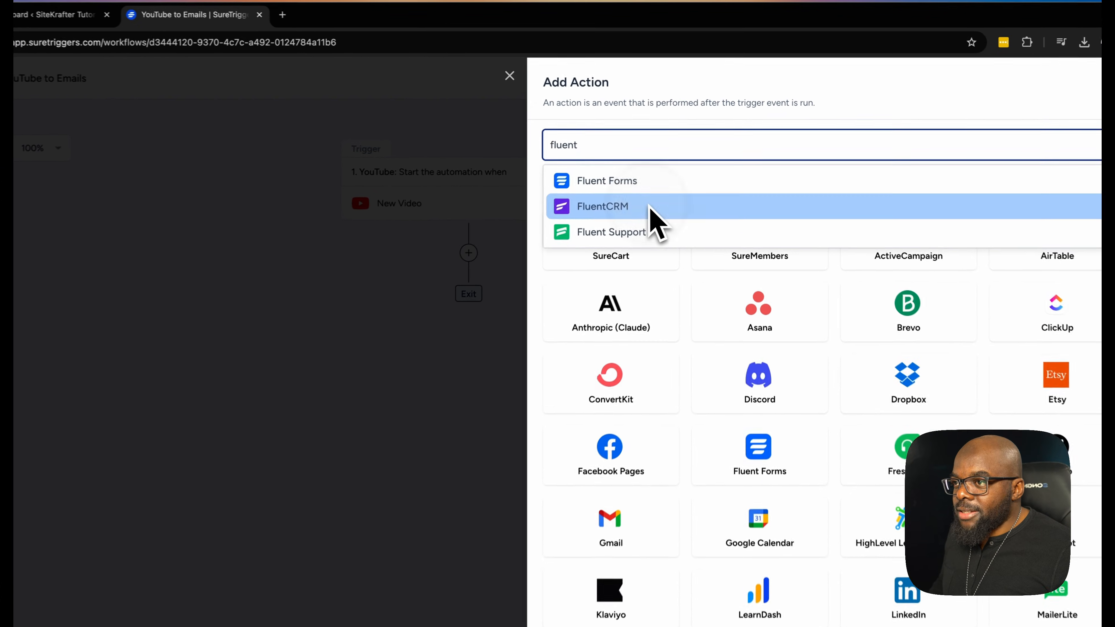
click(602, 207)
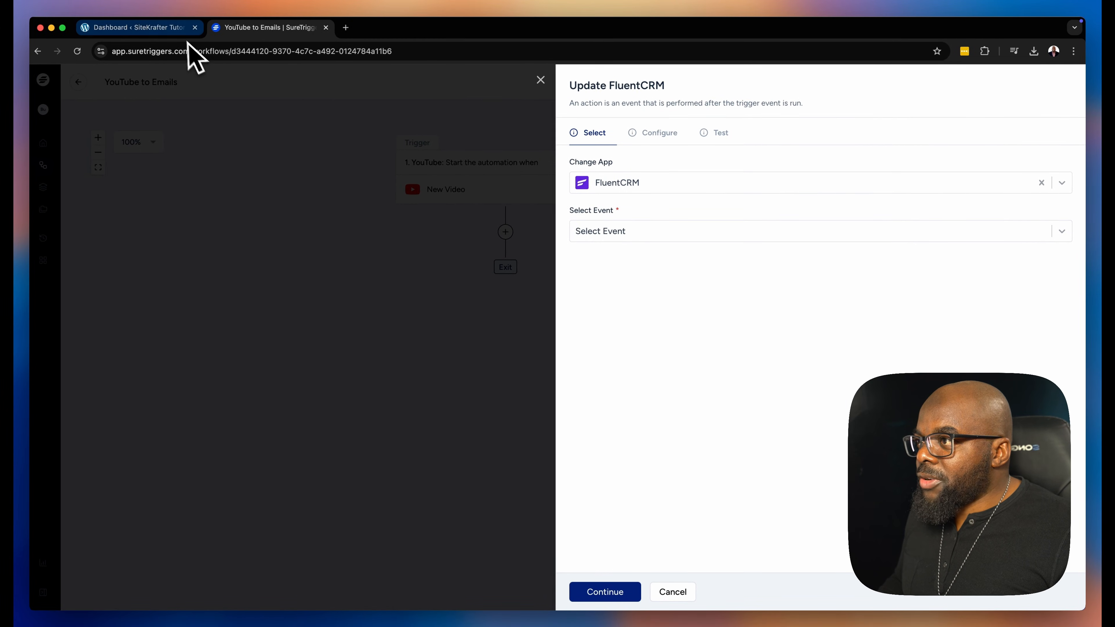
Install and activate the SureTriggers plugin on the WordPress site.
click(138, 27)
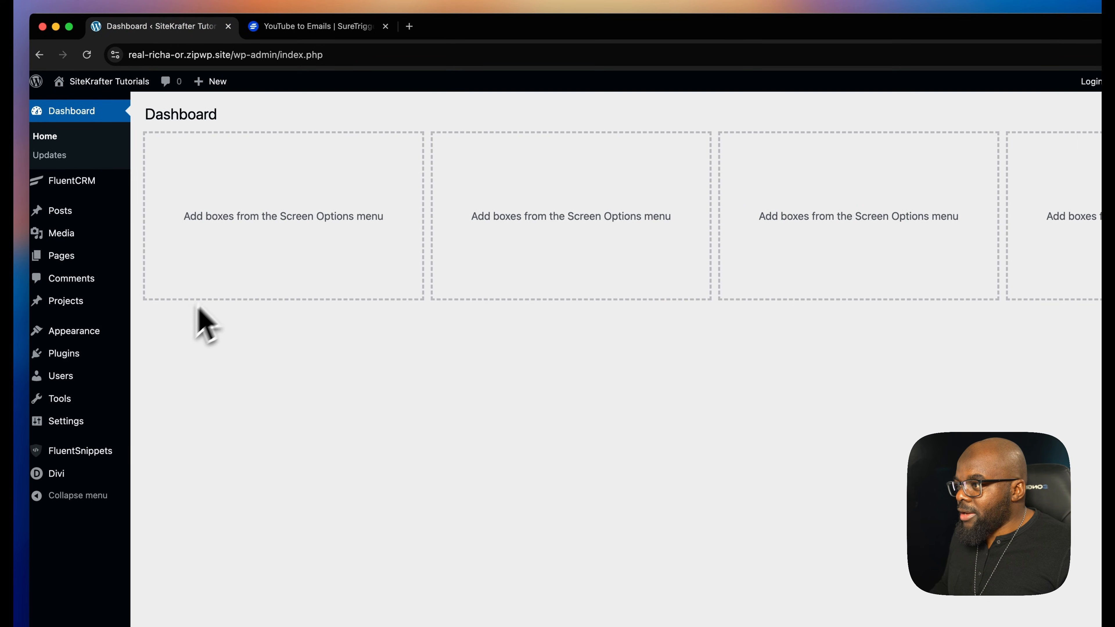
mouse_move(63, 354)
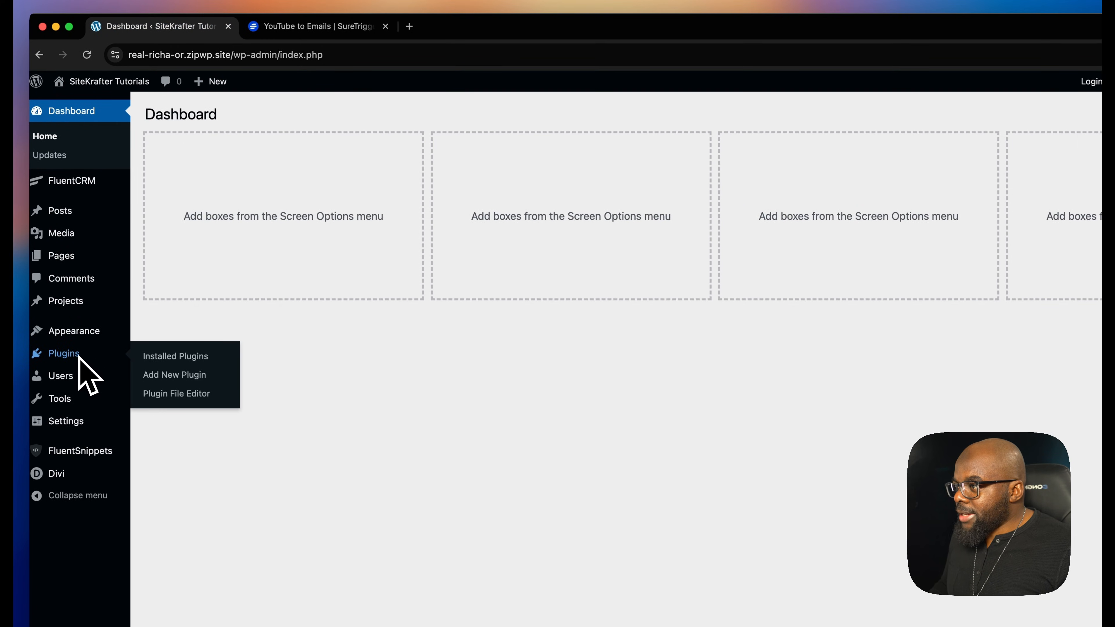
click(174, 375)
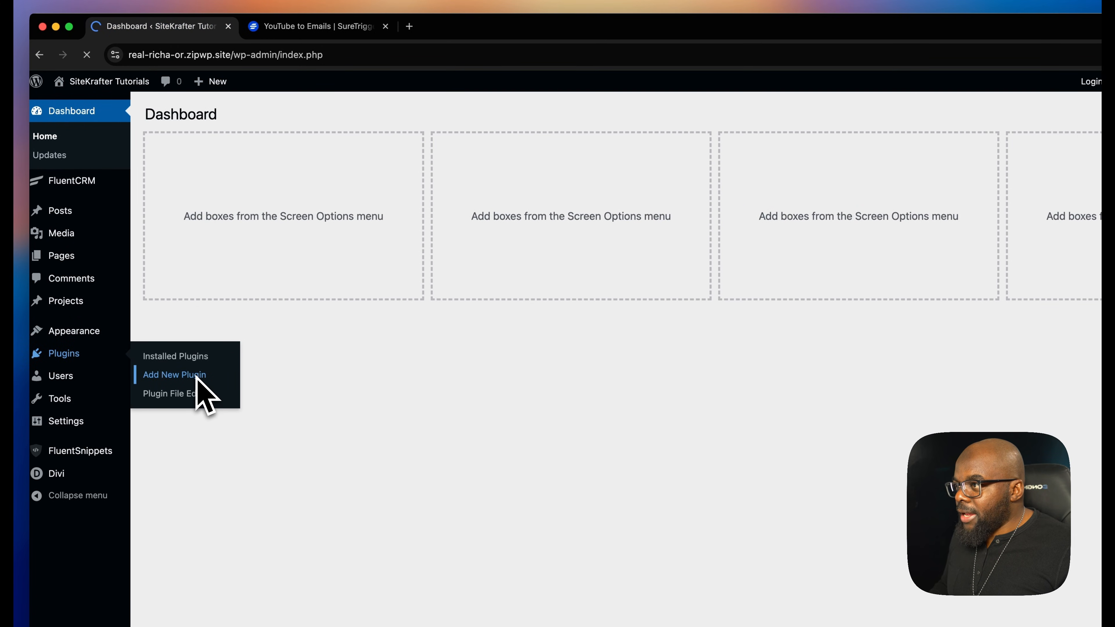
click(174, 374)
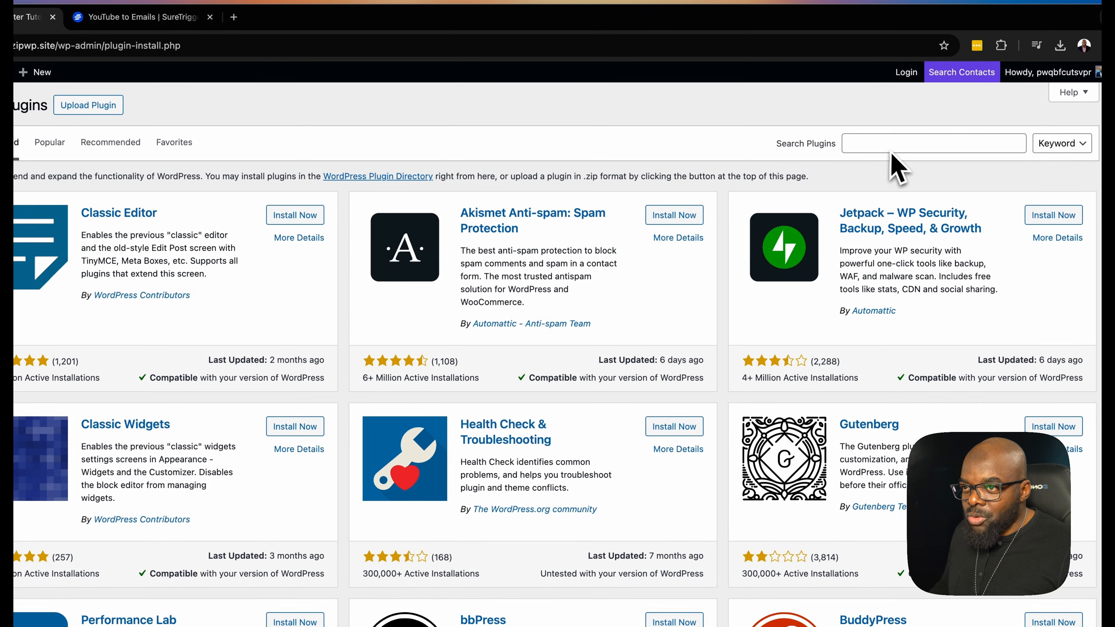
text(suretriggers)
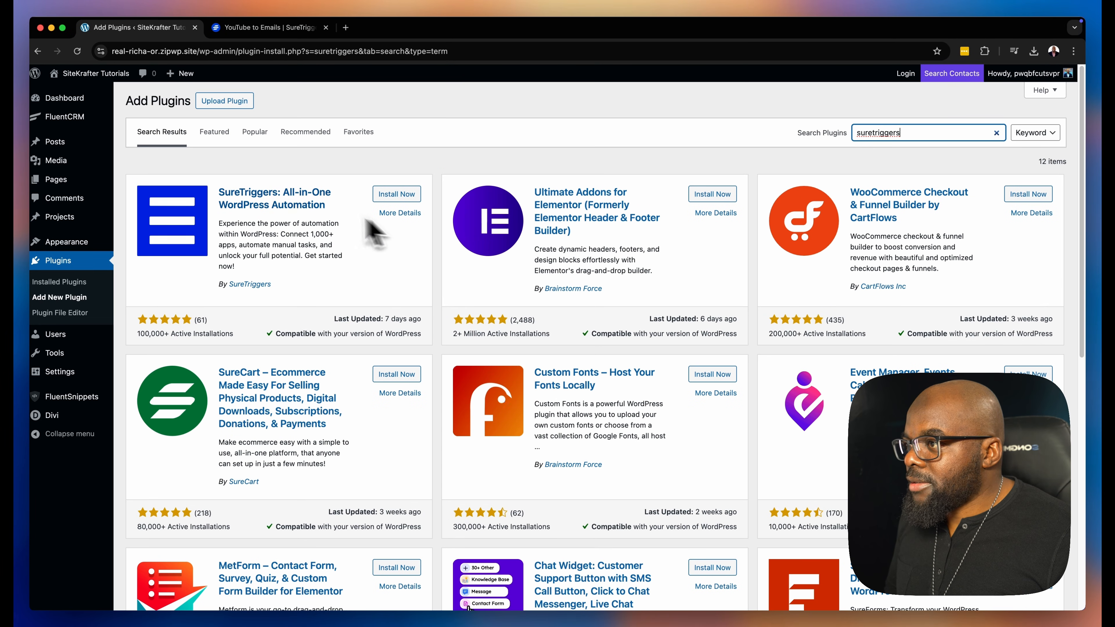
click(396, 194)
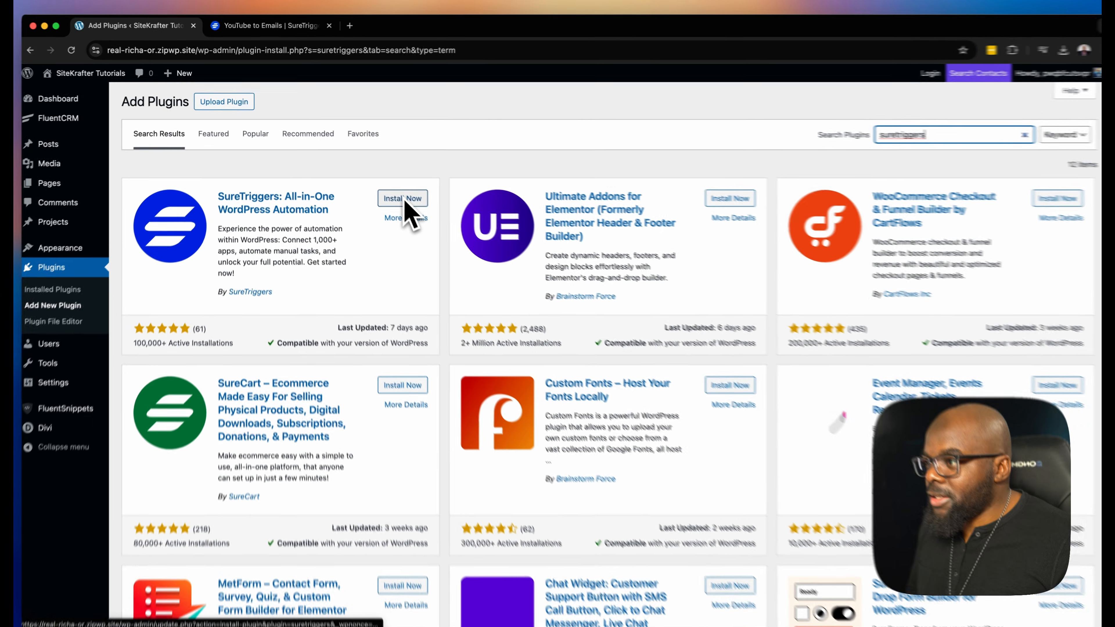
click(402, 199)
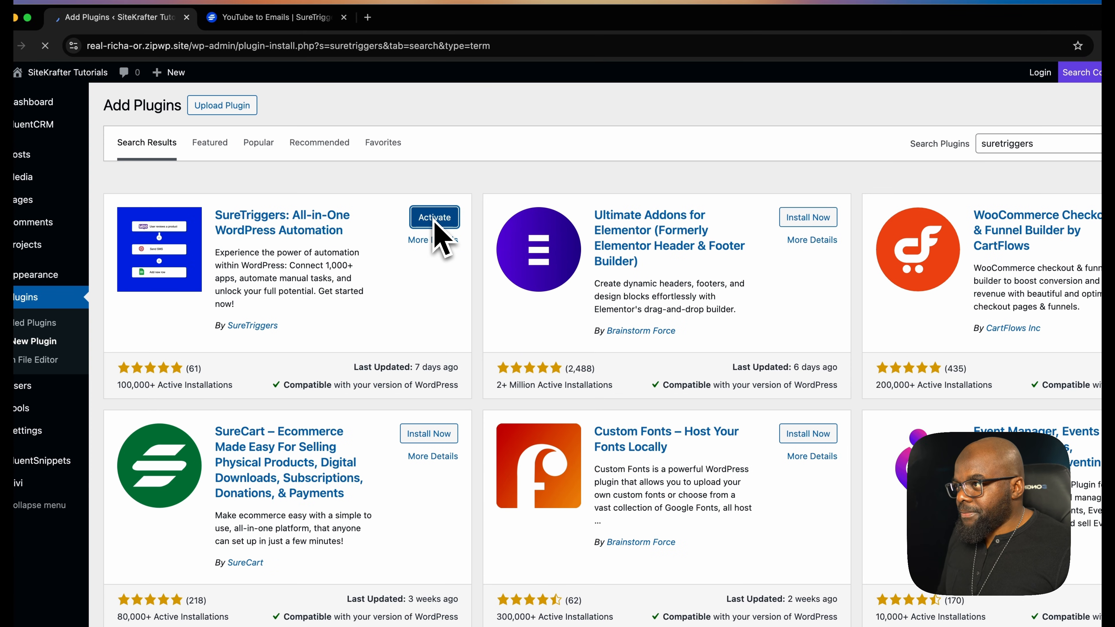
click(434, 216)
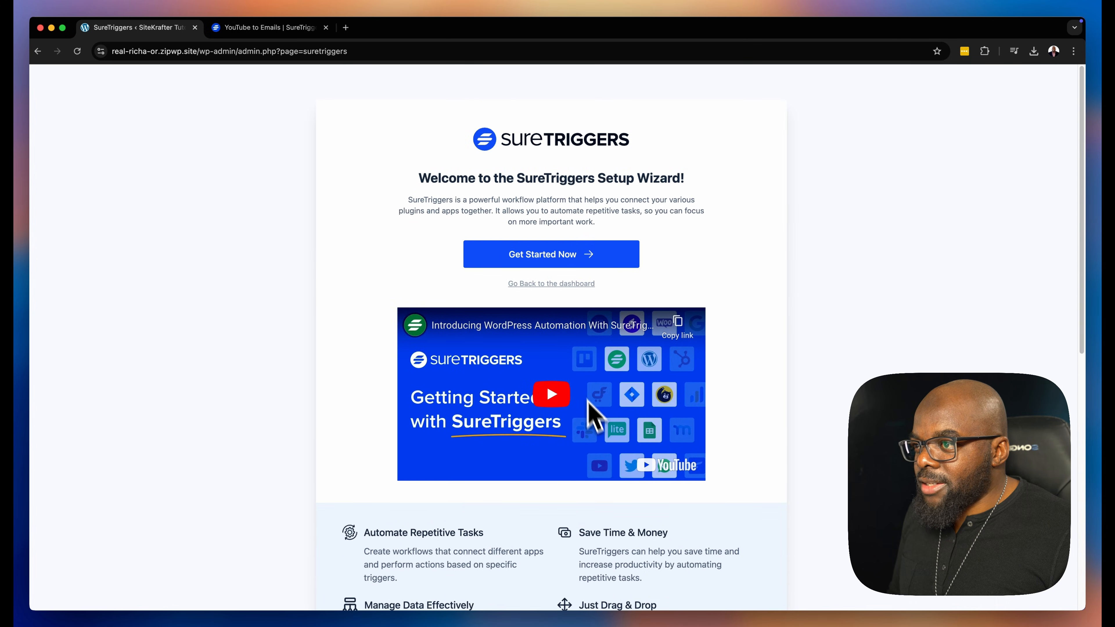
Connect the site to the SureTriggers account and return to the YouTube to Emails workflow.
click(551, 254)
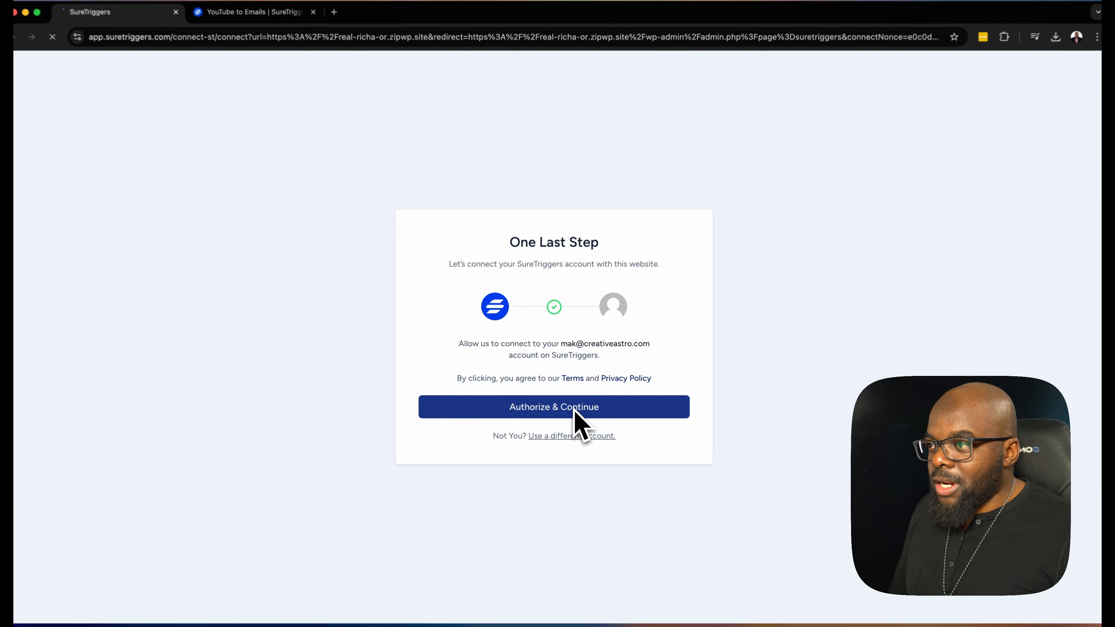
click(554, 406)
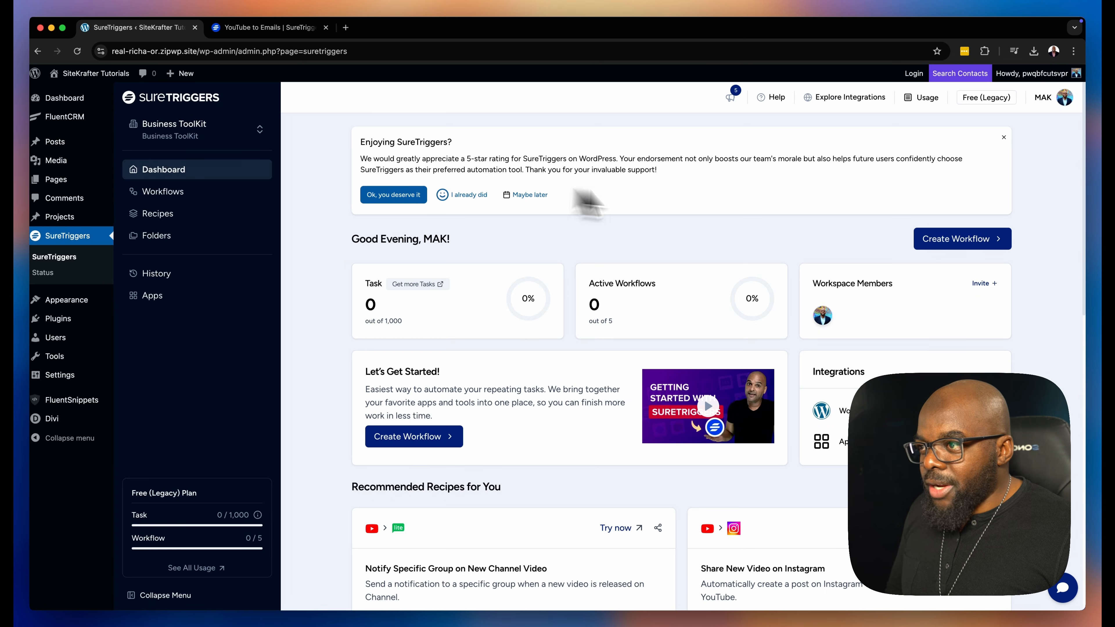
click(267, 27)
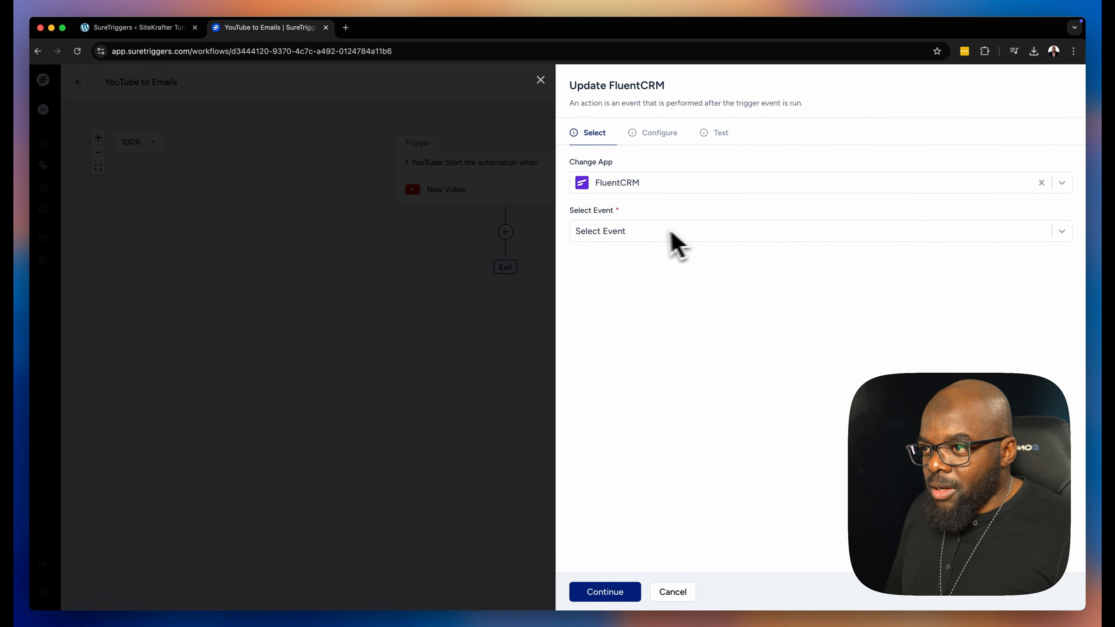
Set the FluentCRM event to Send Email over the WordPress site connection and continue to its fields.
click(818, 230)
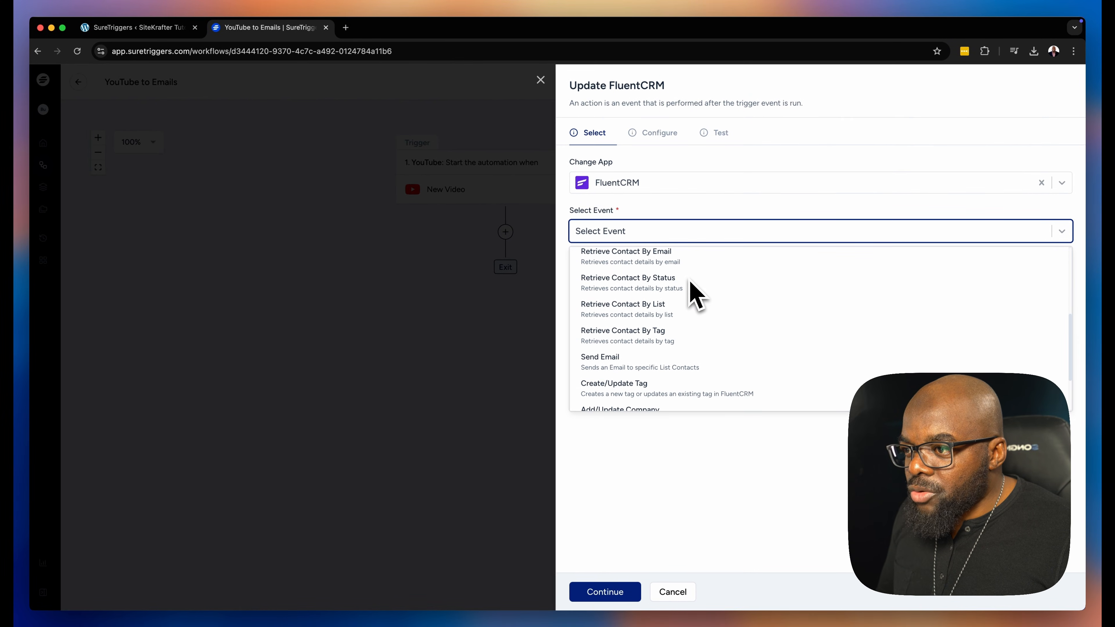
click(599, 359)
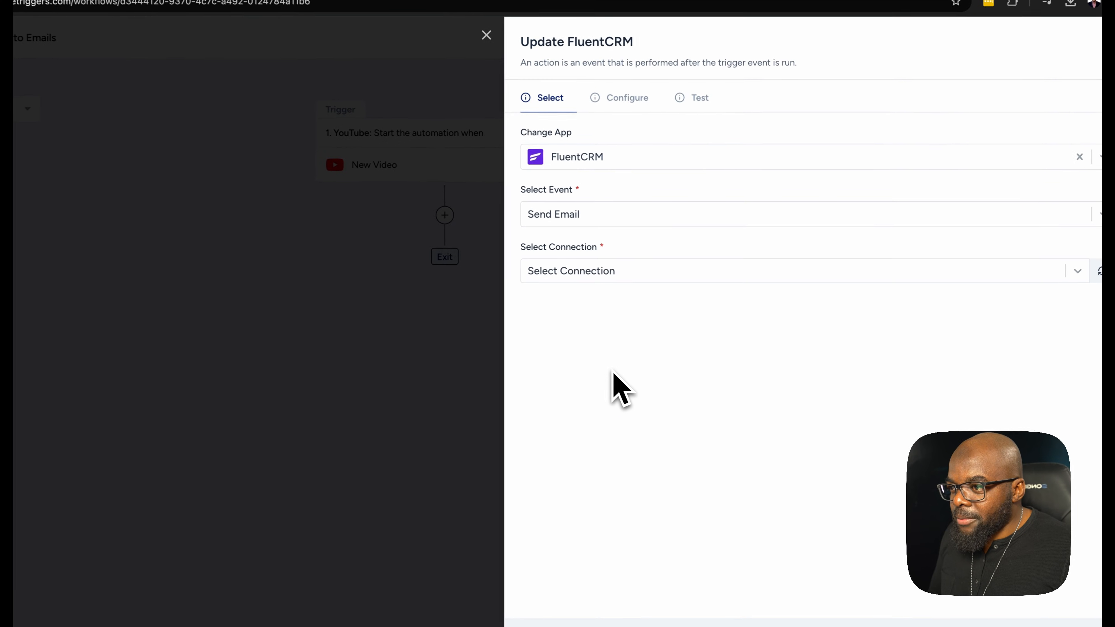
click(782, 271)
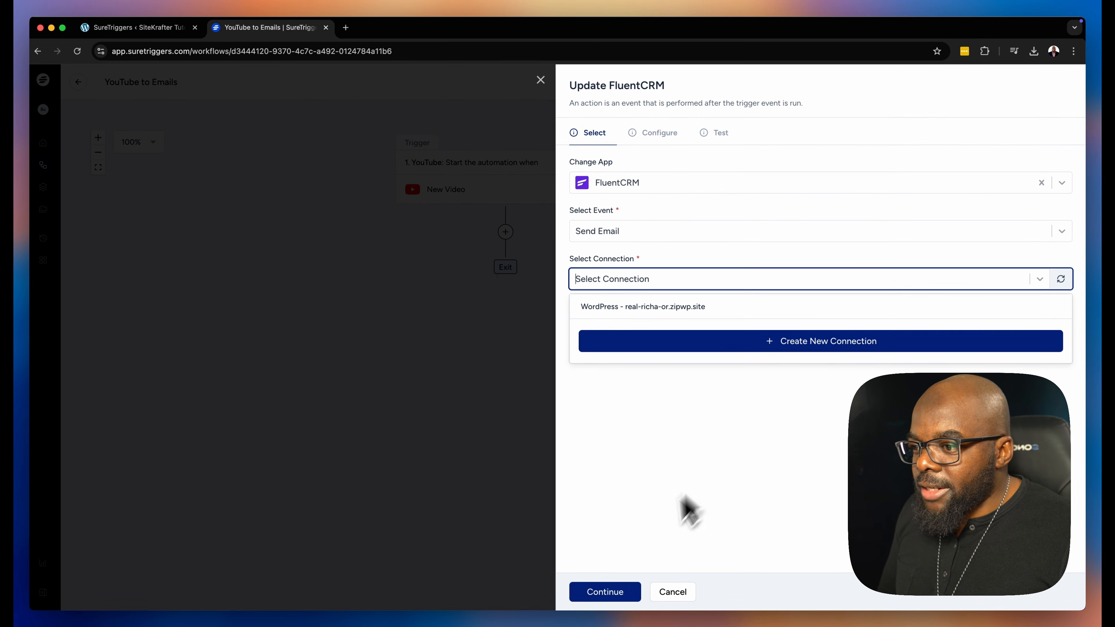
mouse_move(605, 592)
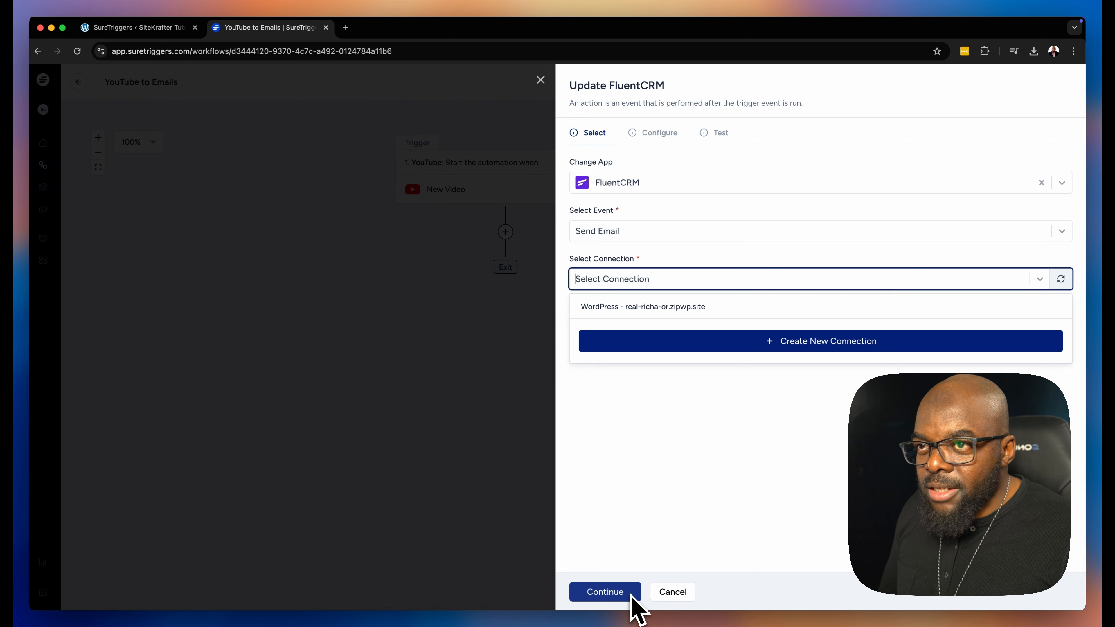
click(642, 307)
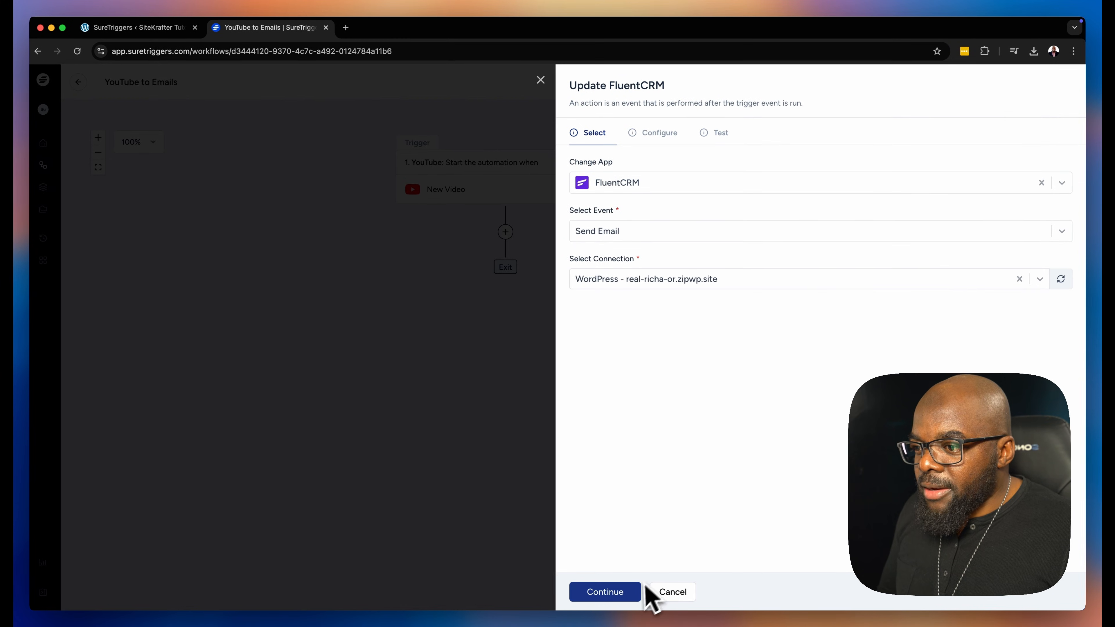
click(604, 592)
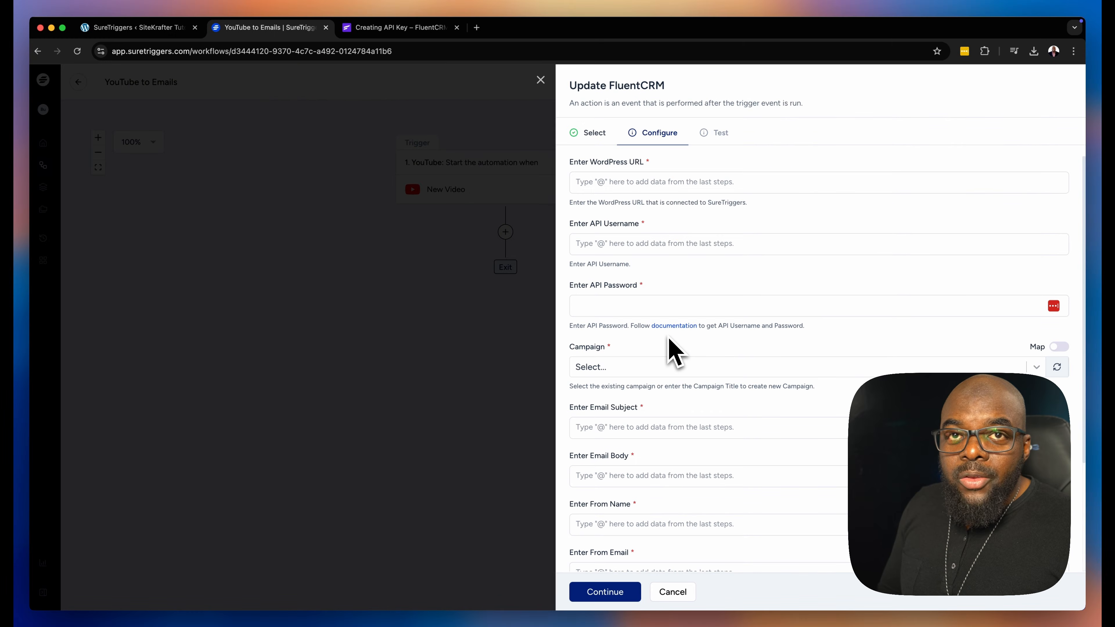
mouse_move(644, 253)
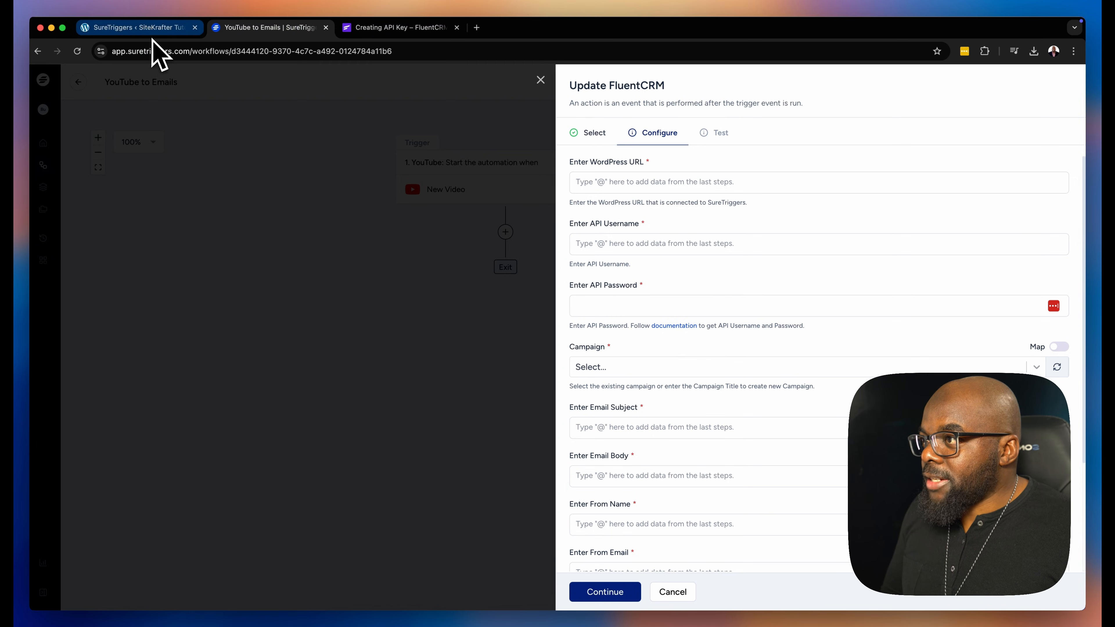
click(135, 28)
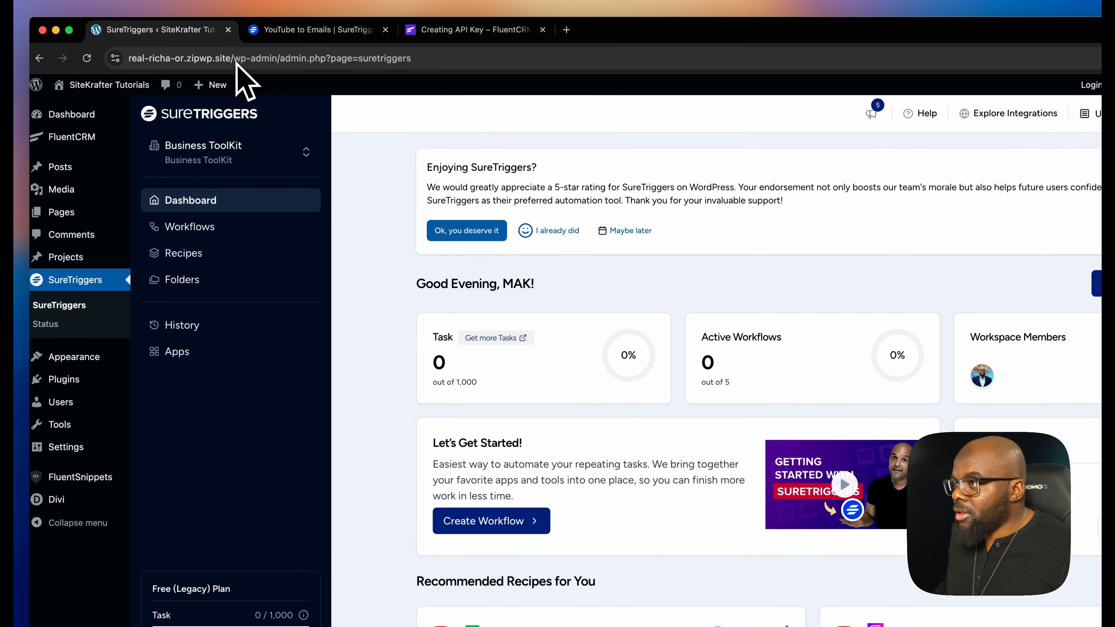
click(284, 58)
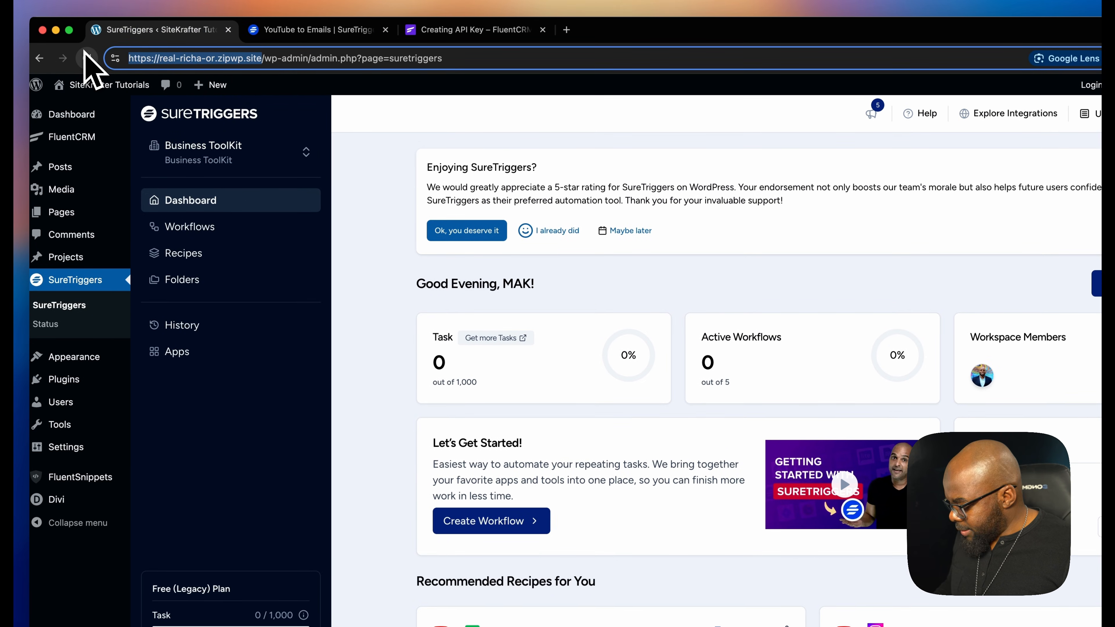
click(313, 30)
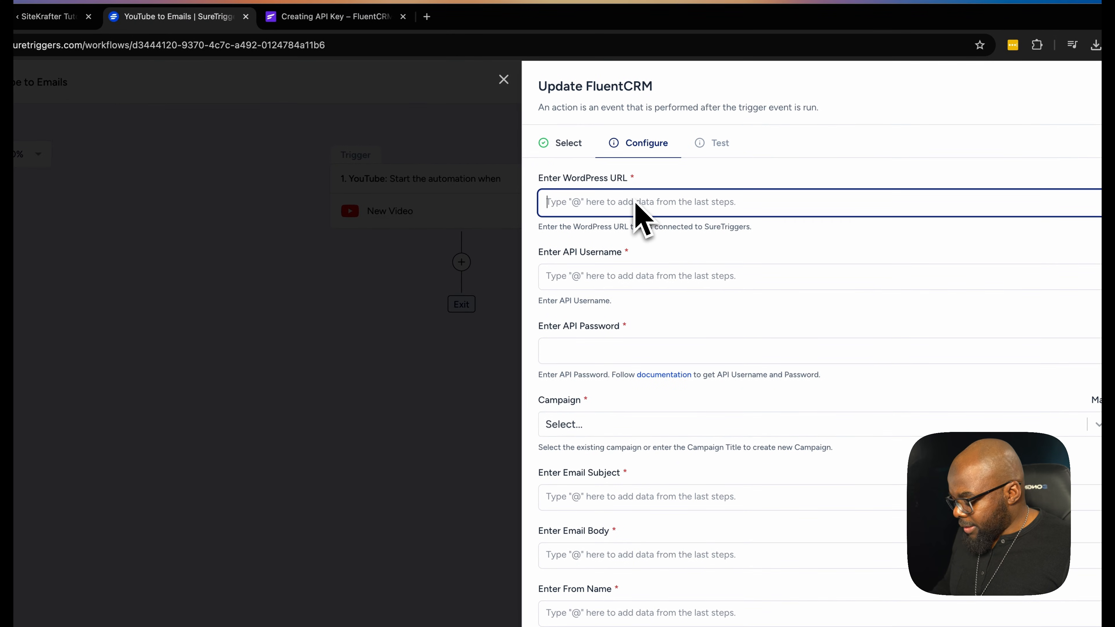
text(https://real-richa-or.zipwp.site/)
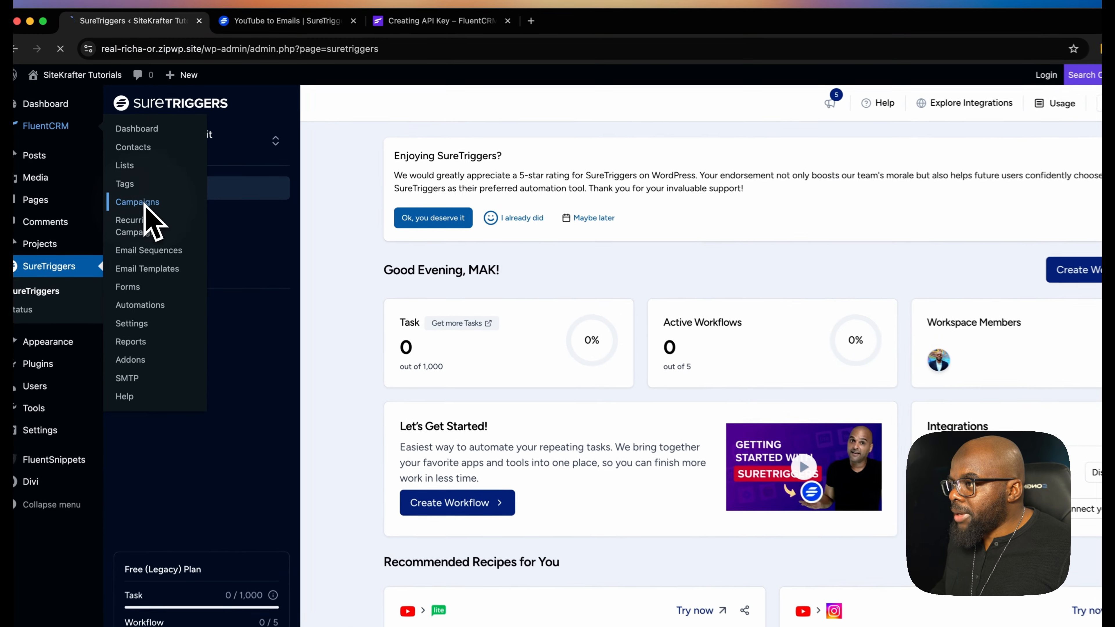
Create a new FluentCRM email campaign titled 'Video Posted'.
click(137, 202)
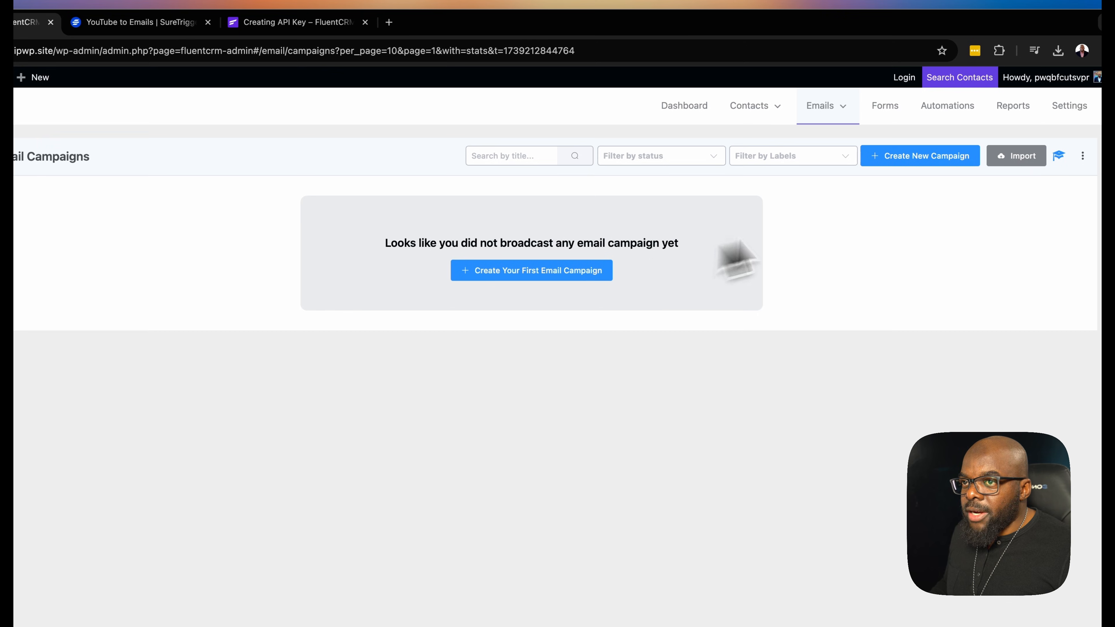
text(Video Pos)
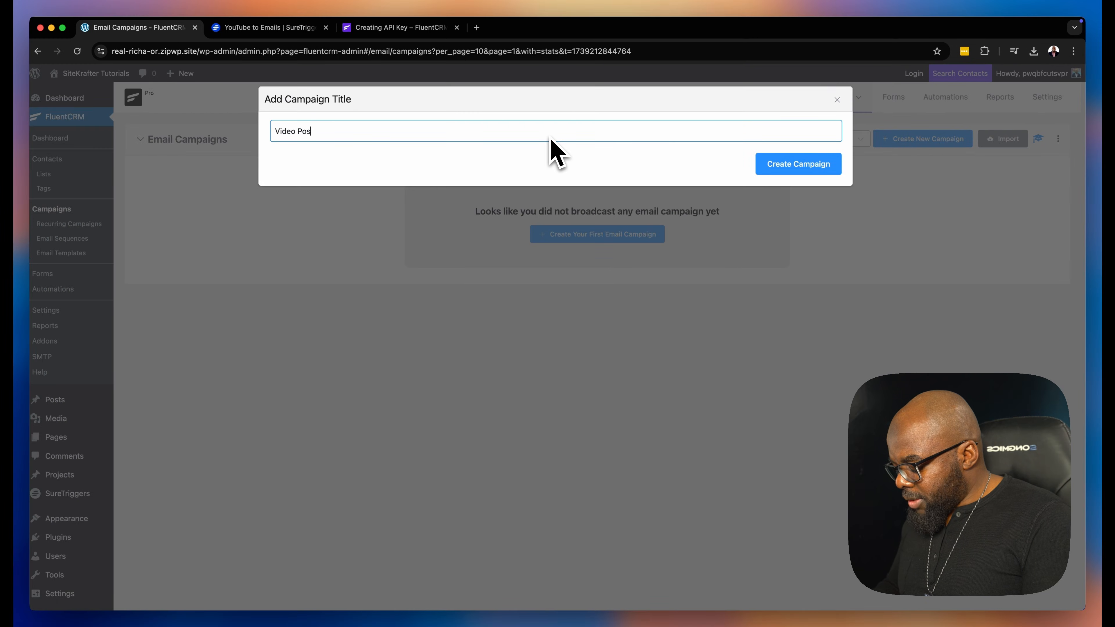
click(798, 164)
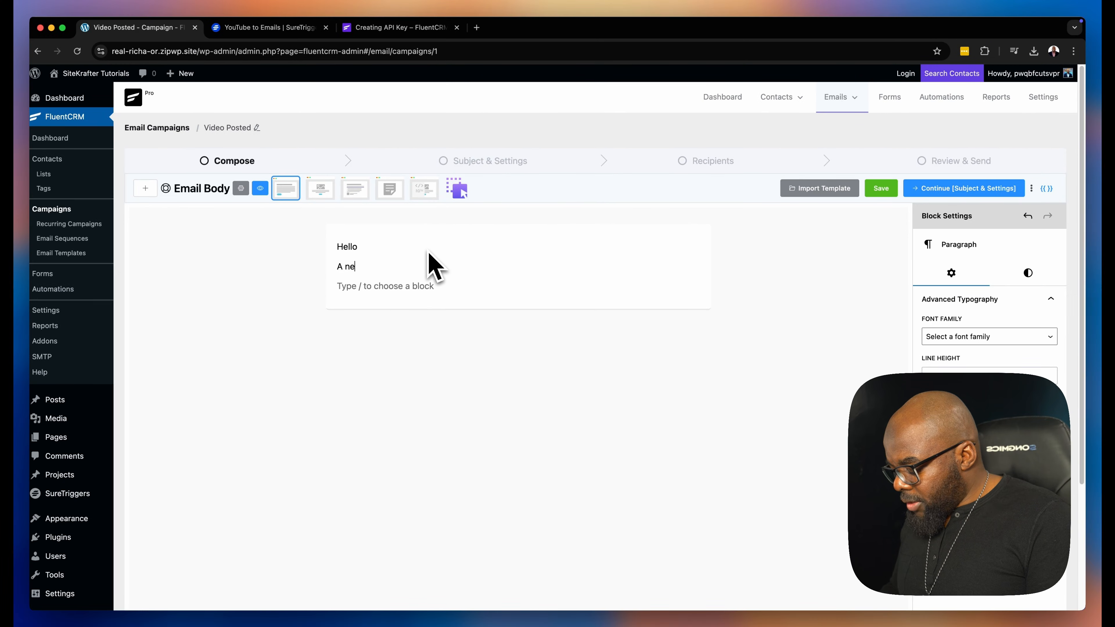
Write the body 'A new video has been posted watch it here.' and continue to subject and settings.
text(w video has been posted watch it here.)
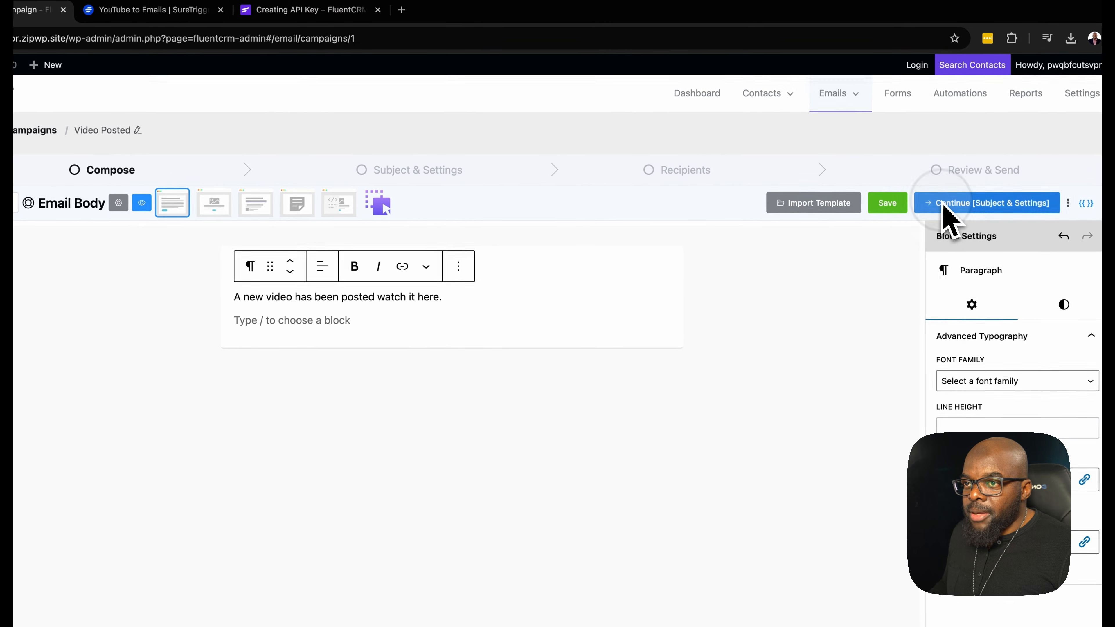
click(992, 202)
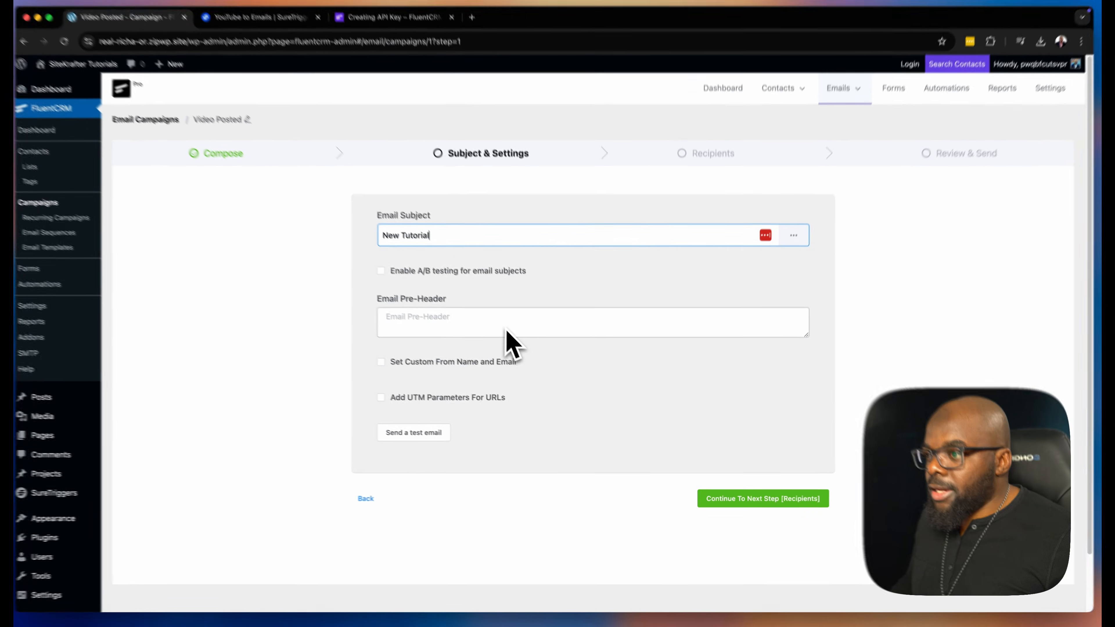
Move to recipients and target contacts tagged subscriber across all lists.
click(762, 498)
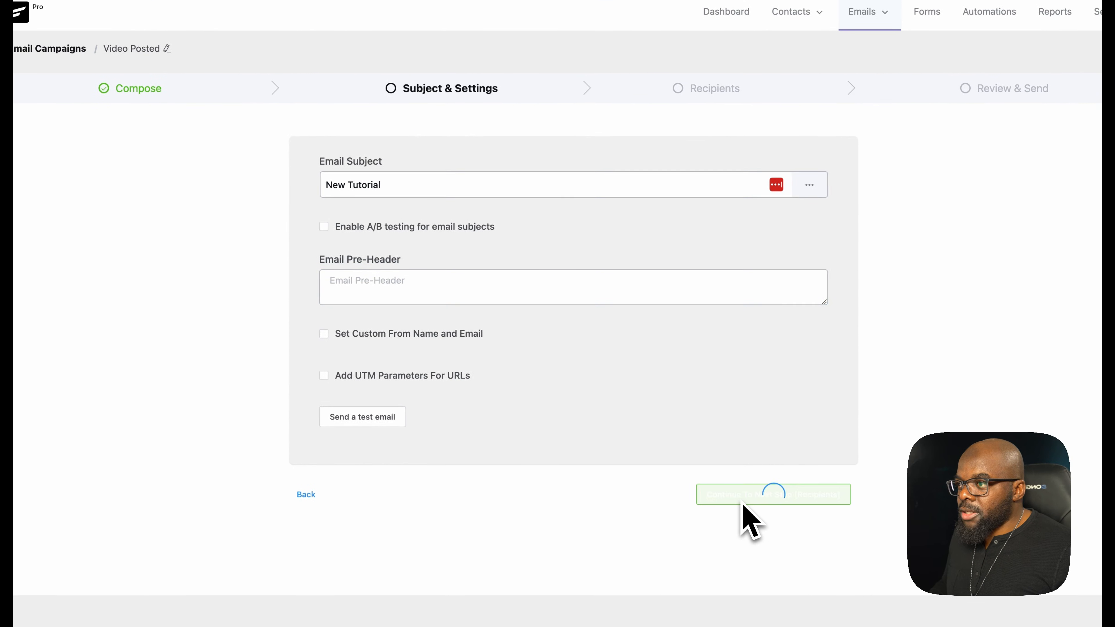
click(773, 494)
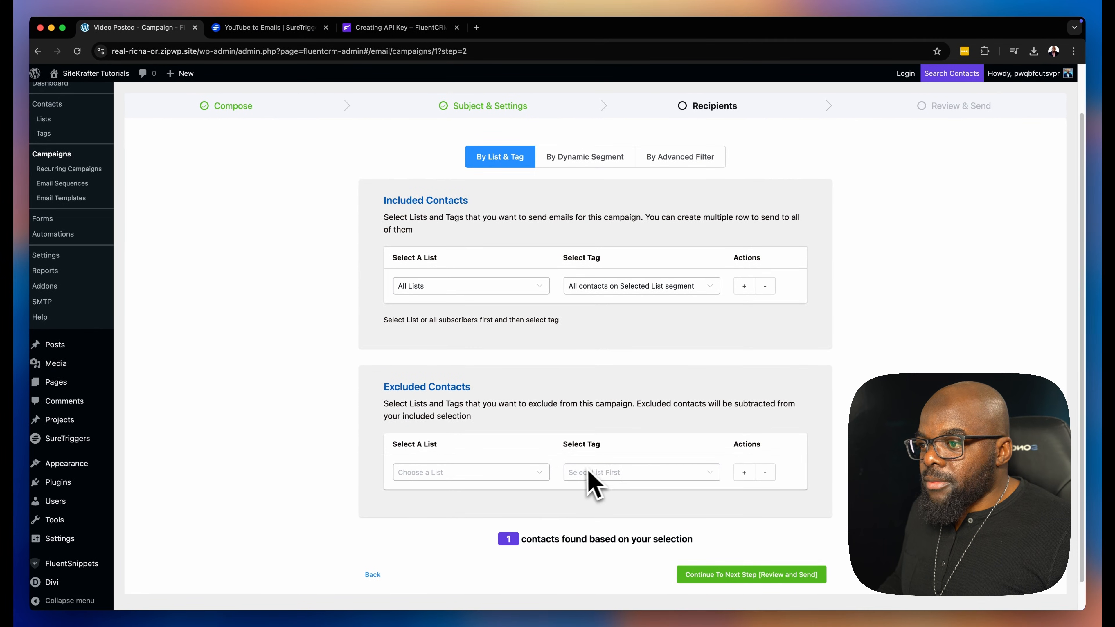
click(640, 285)
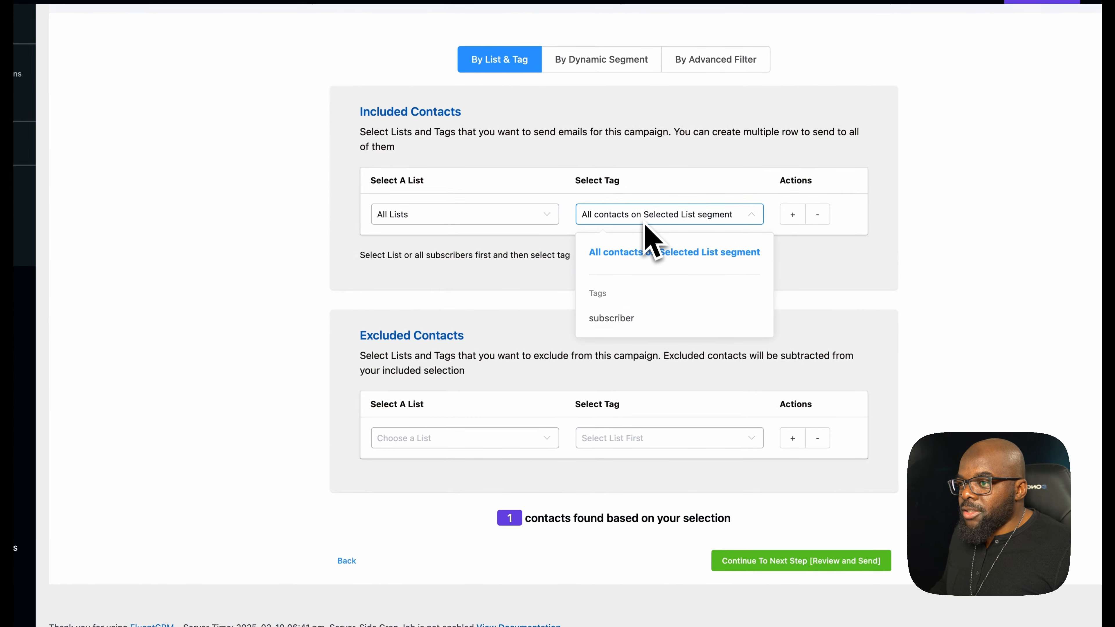
click(611, 318)
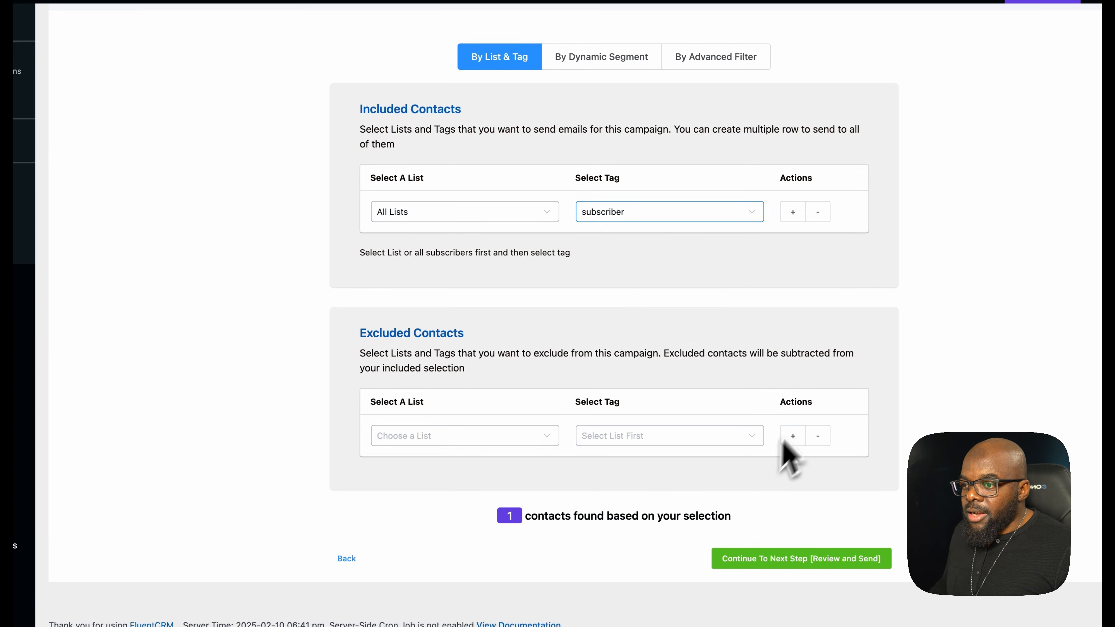
click(800, 558)
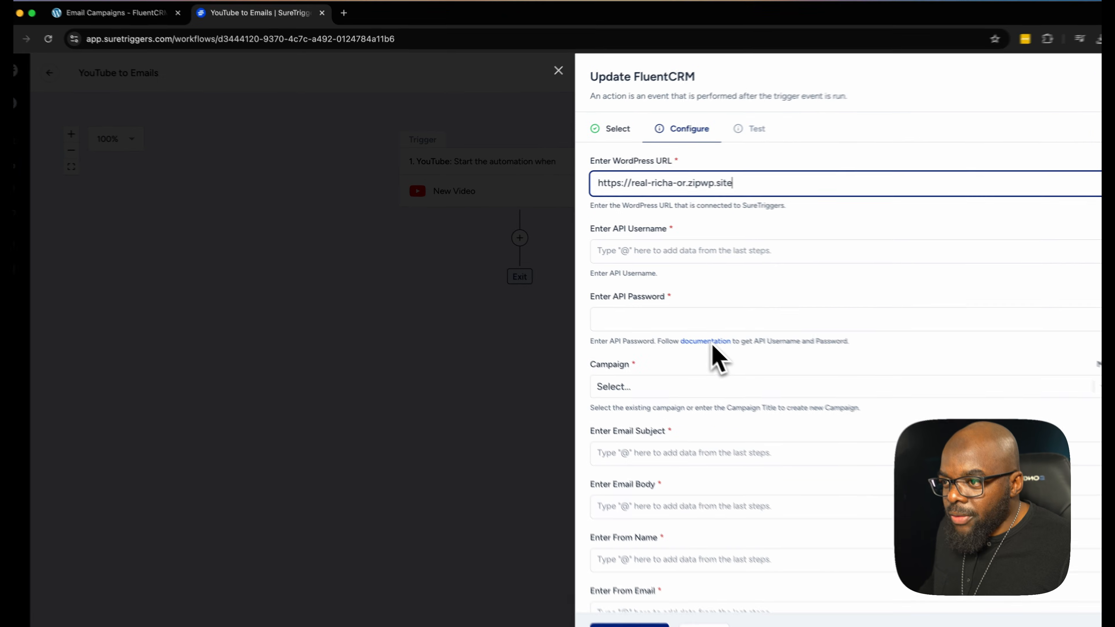
Review the FluentCRM REST API docs on creating an API key, then return to the action setup.
click(704, 342)
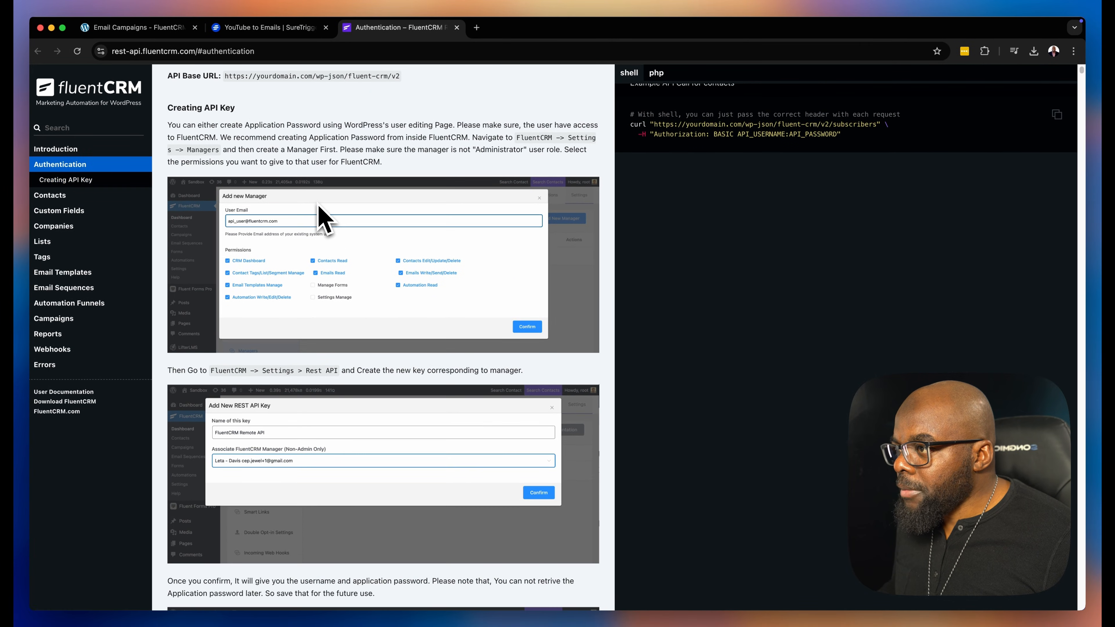
scroll(down, 3)
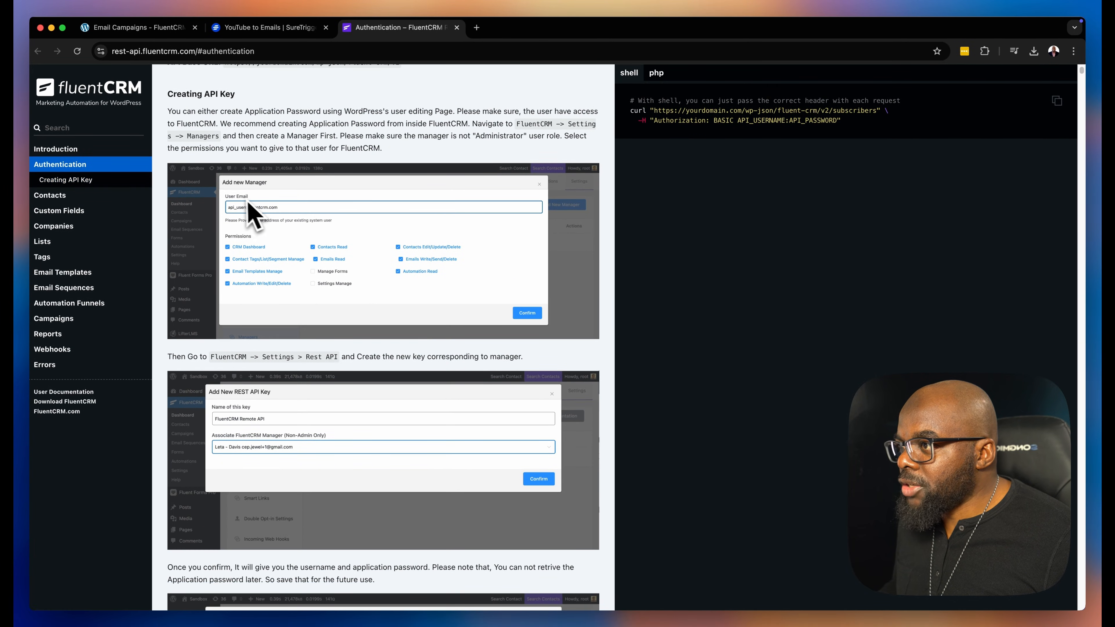
scroll(down, 3)
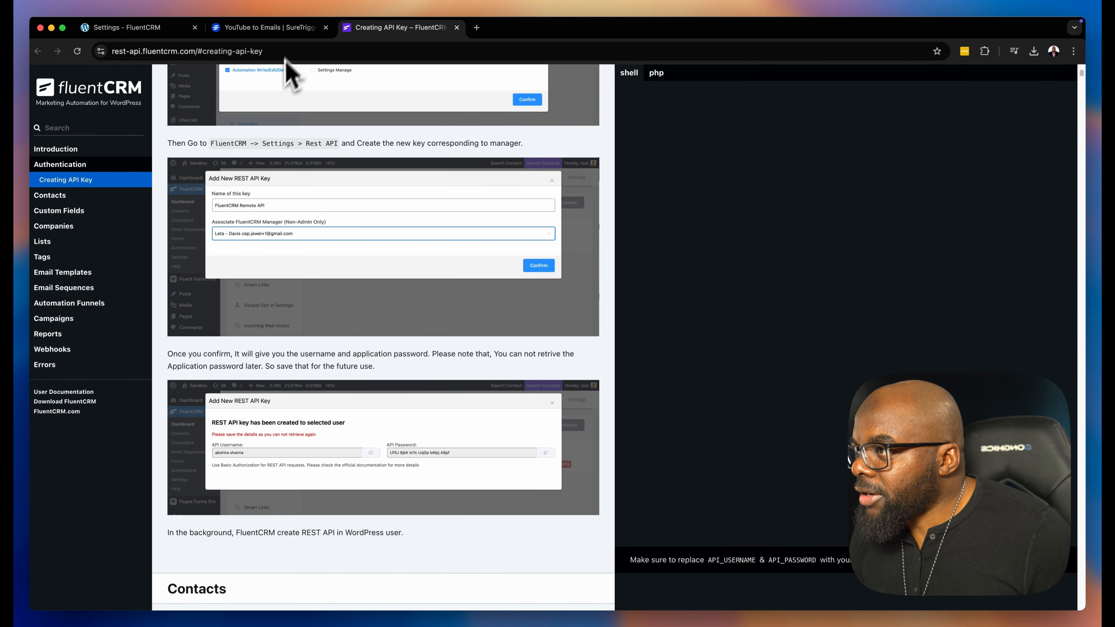
click(270, 28)
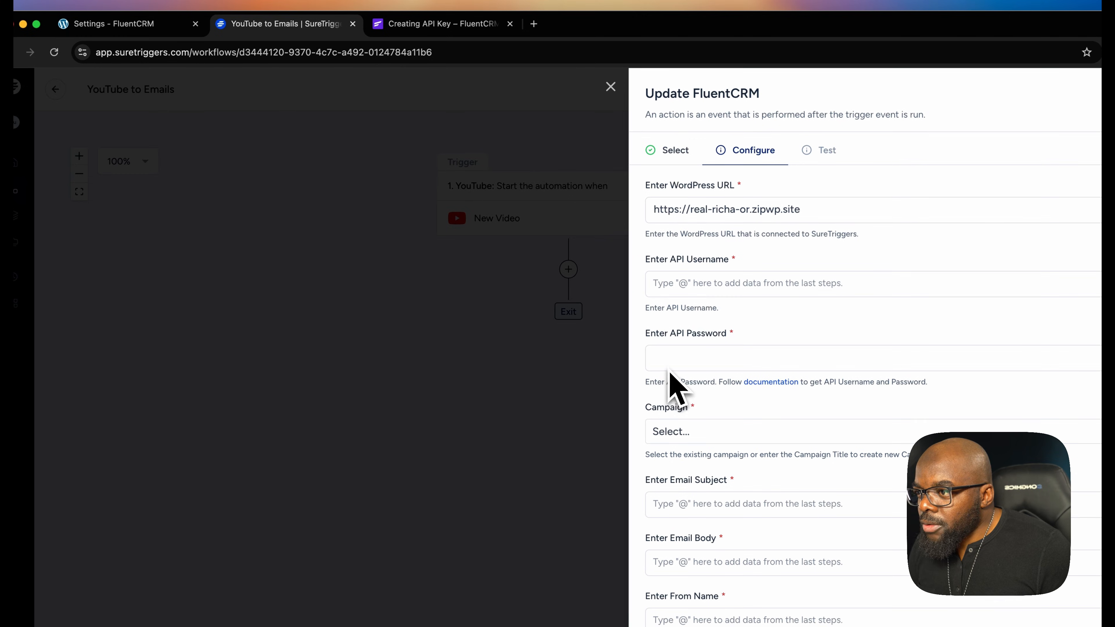
Start a new REST API key named 'Mak API' associated with the Mak2 CRM manager.
click(114, 23)
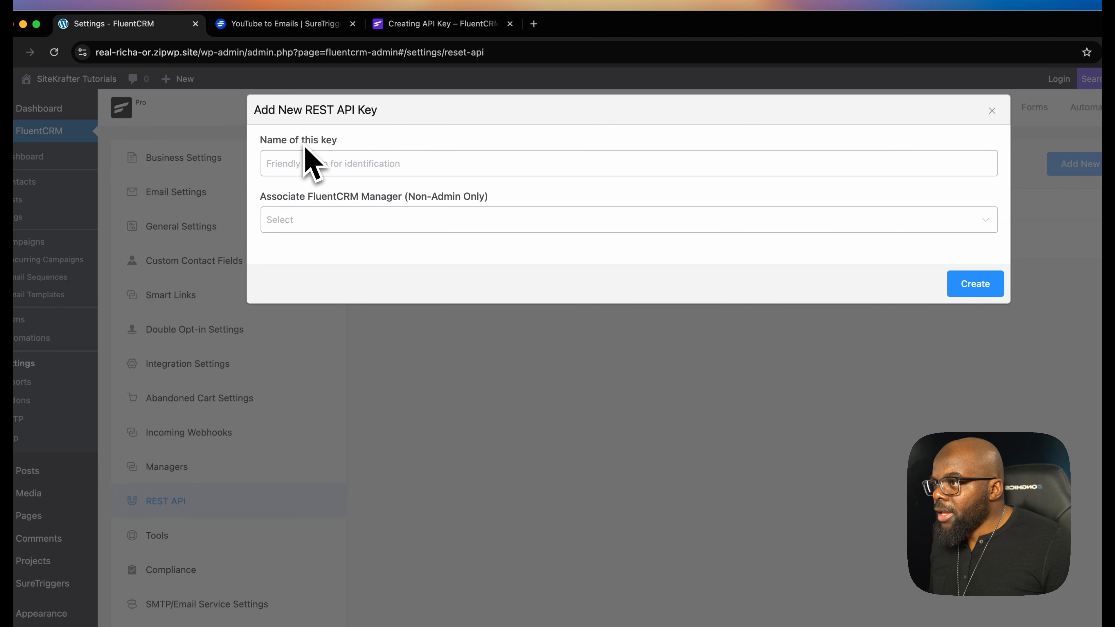
mouse_move(358, 181)
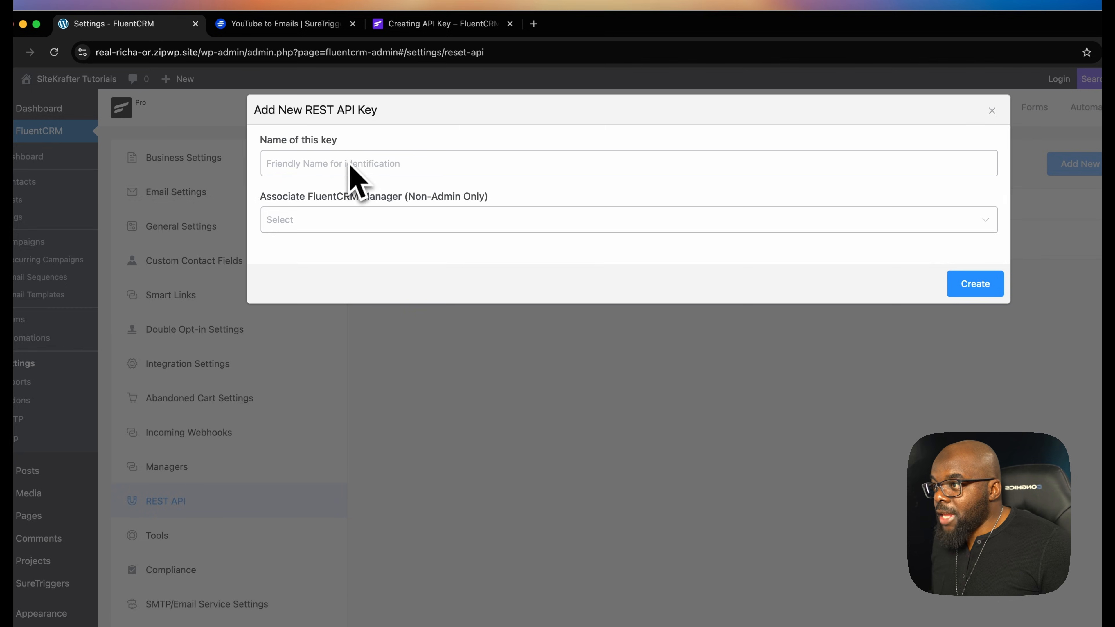
click(628, 163)
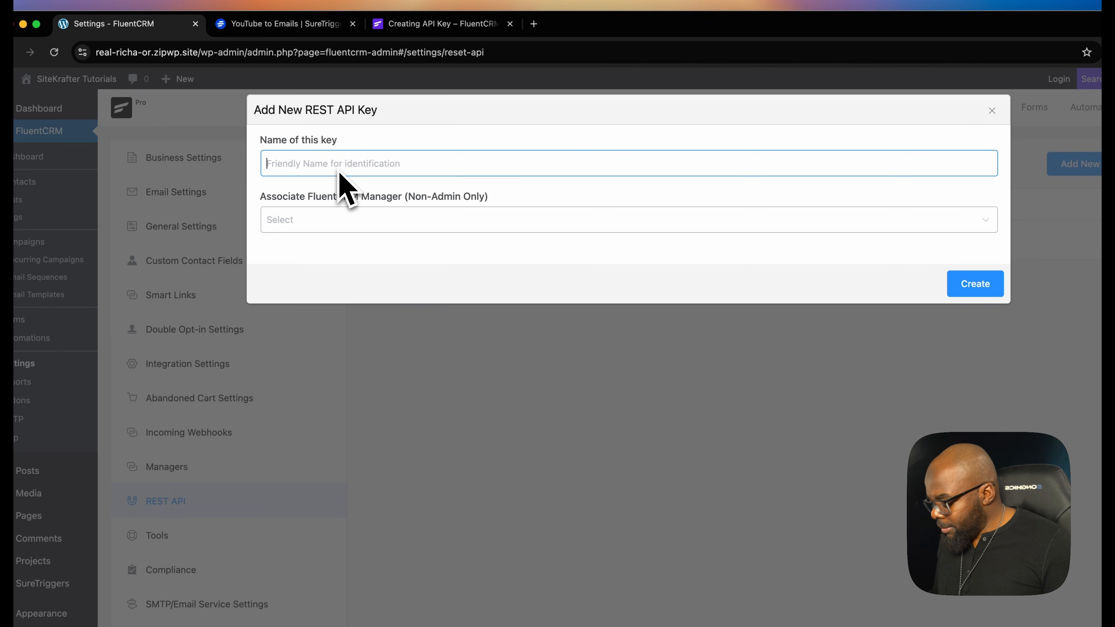
text(Mak)
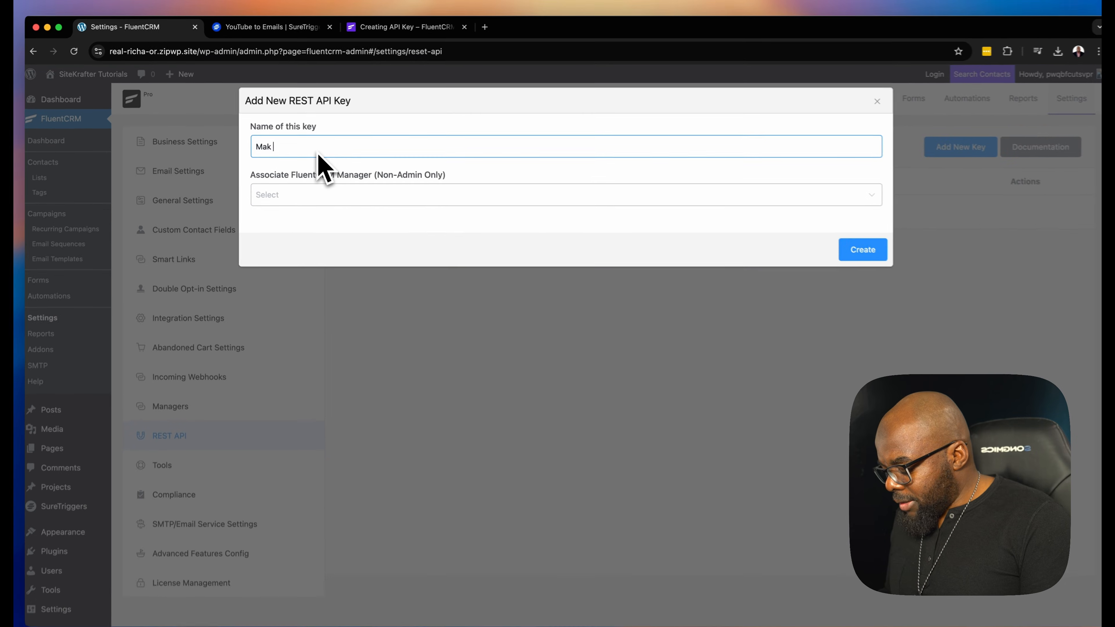
text(API)
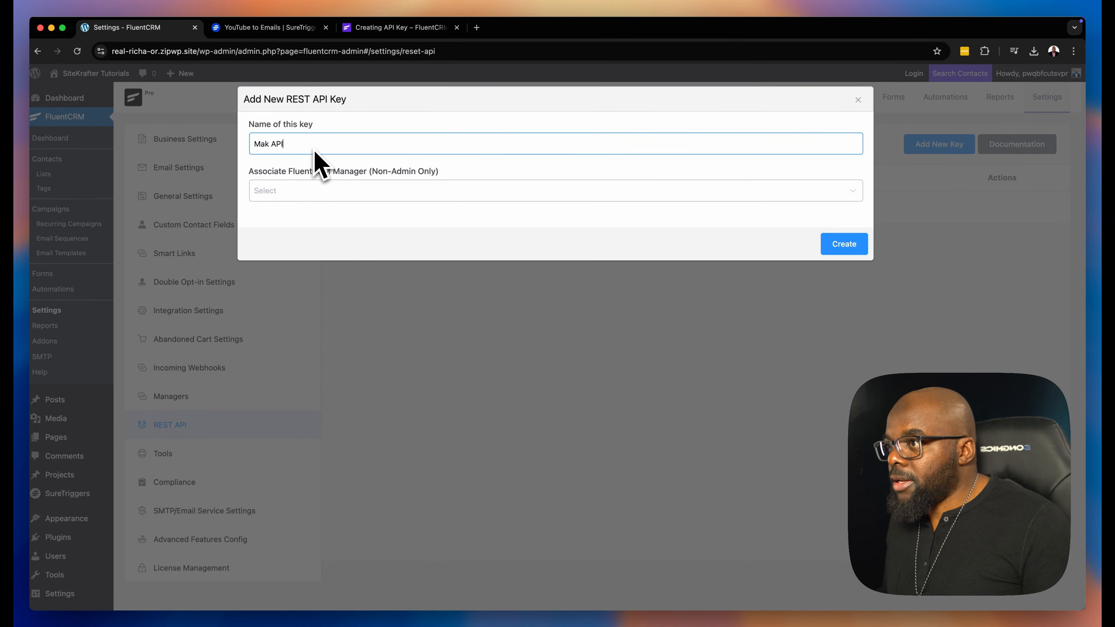
click(555, 190)
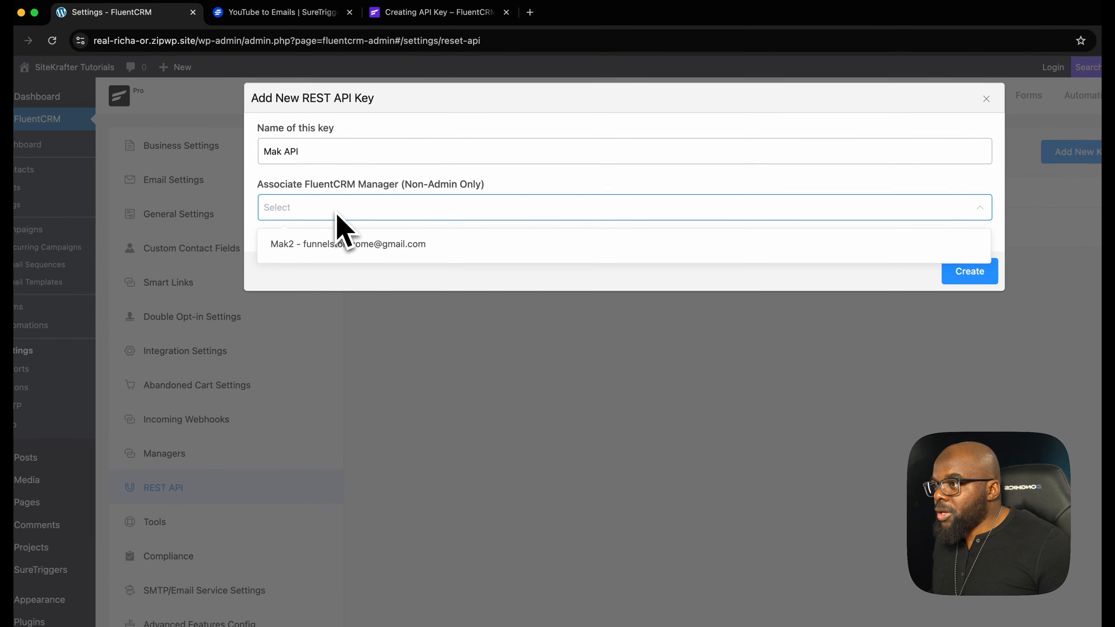
click(346, 244)
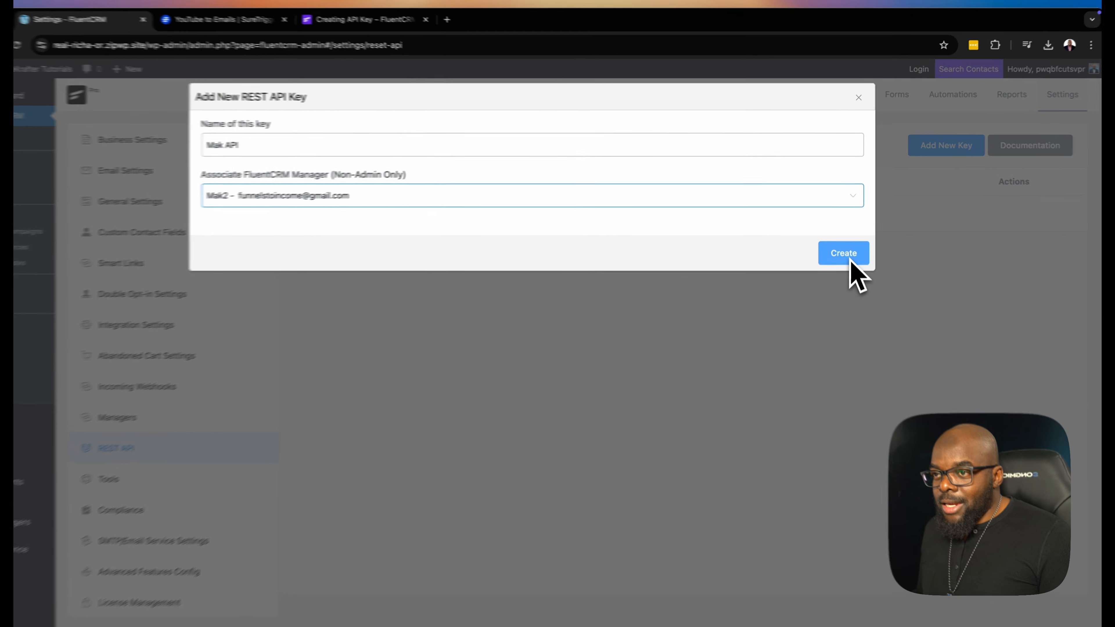
Create the key and copy its generated API username.
click(842, 253)
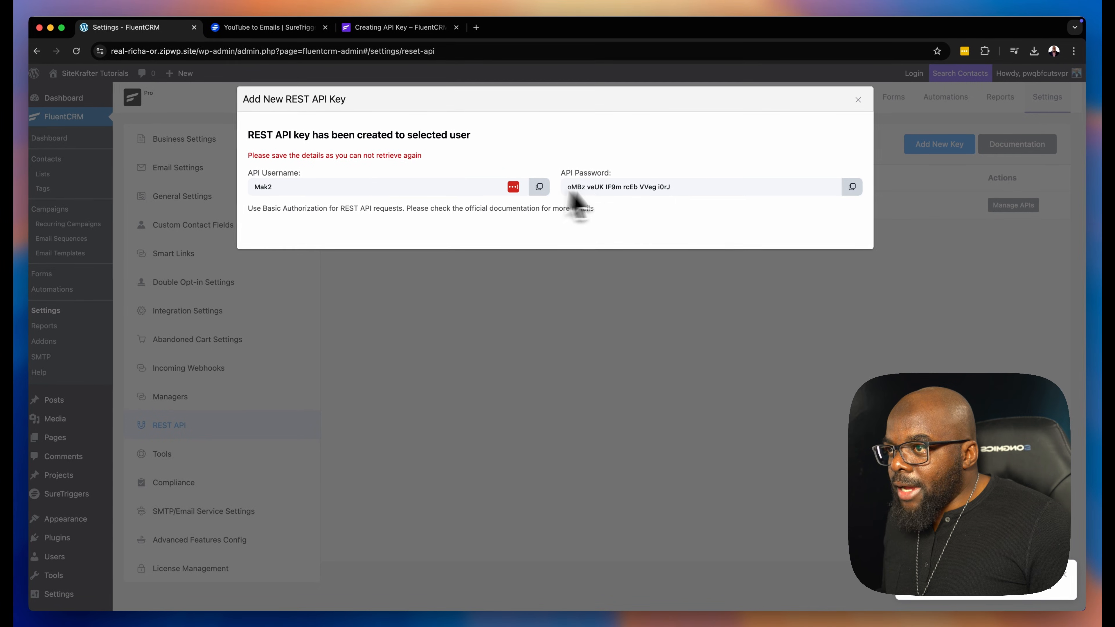
mouse_move(768, 207)
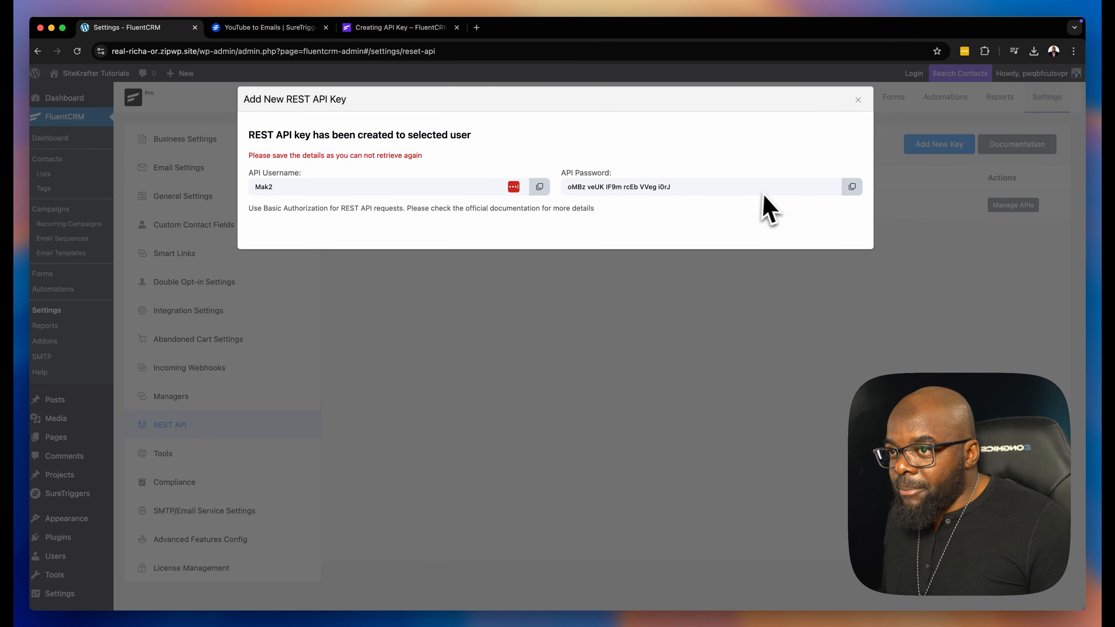
mouse_move(471, 213)
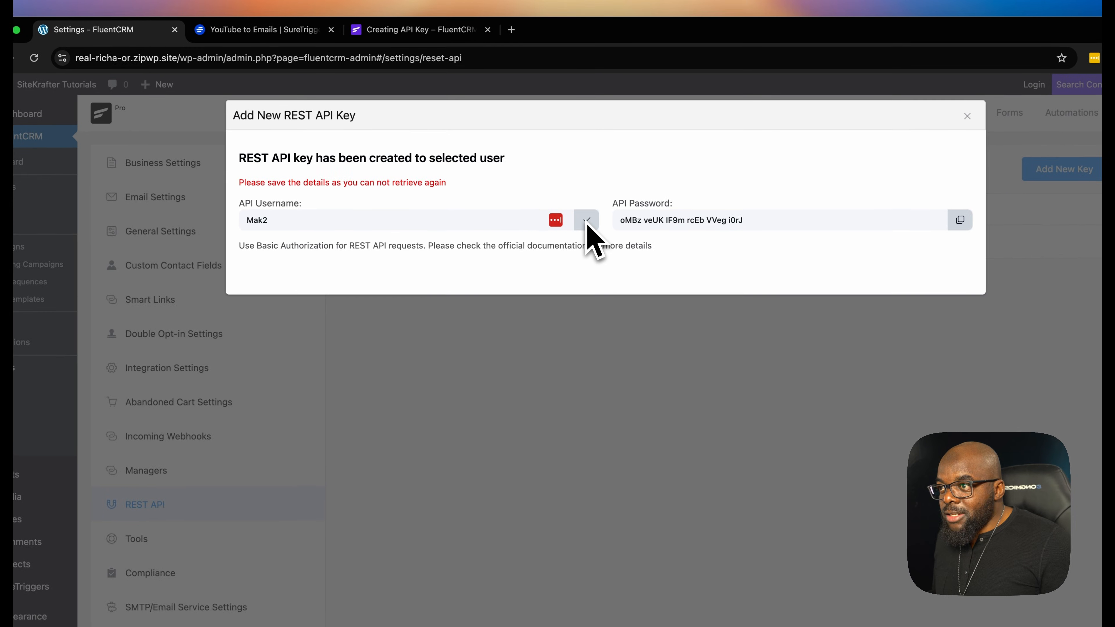
click(259, 29)
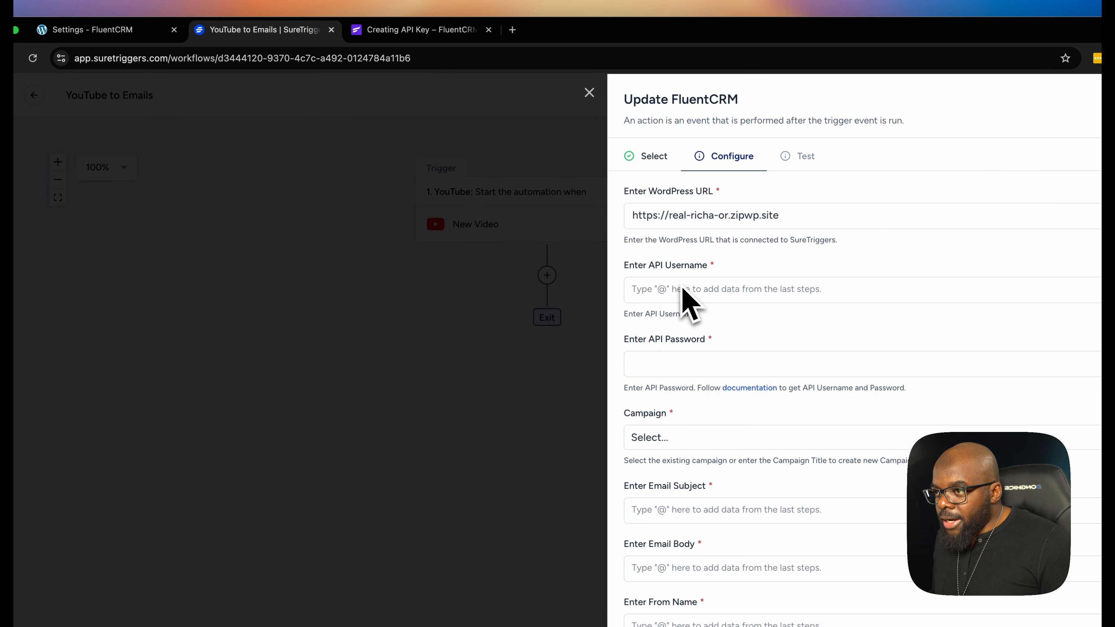
Enter the Mak2 API username and password, refresh campaigns and choose Video Posted.
text(Mak2)
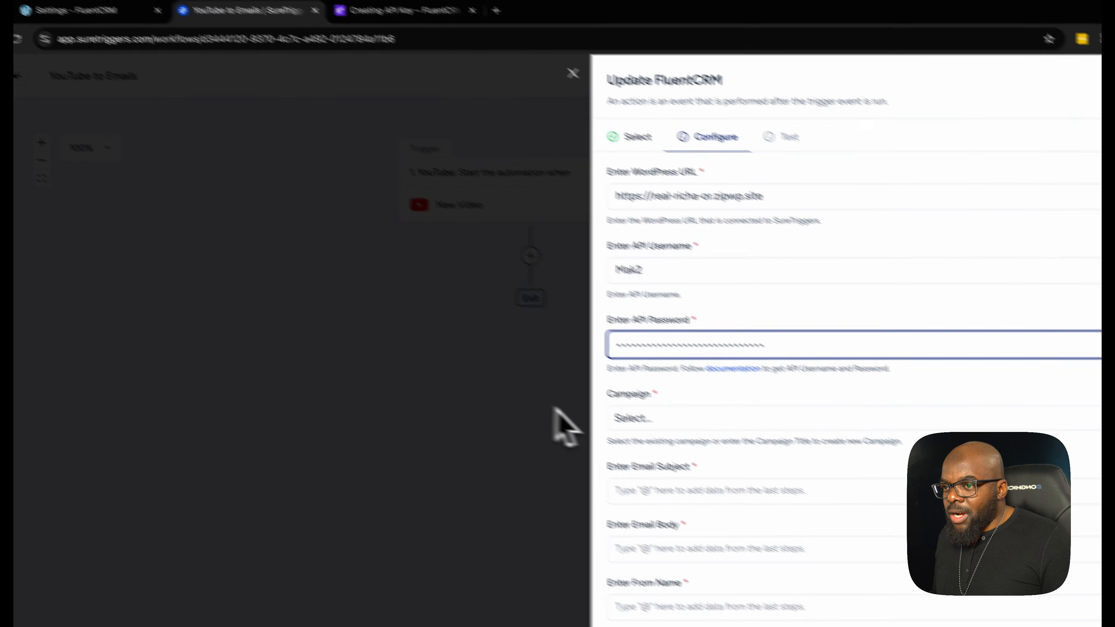
click(768, 353)
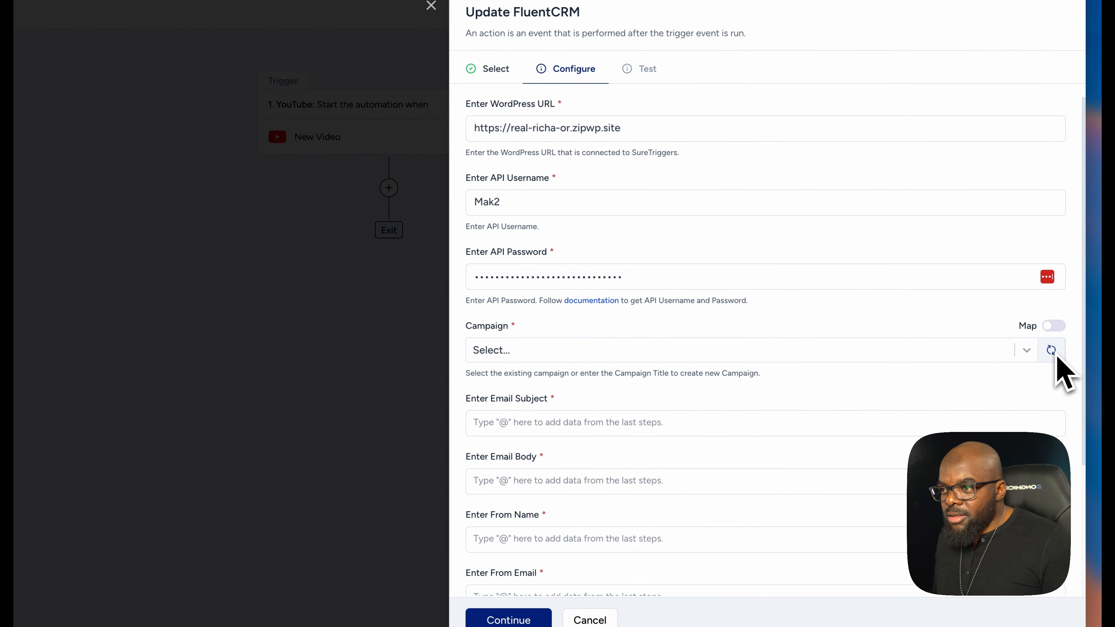
click(747, 350)
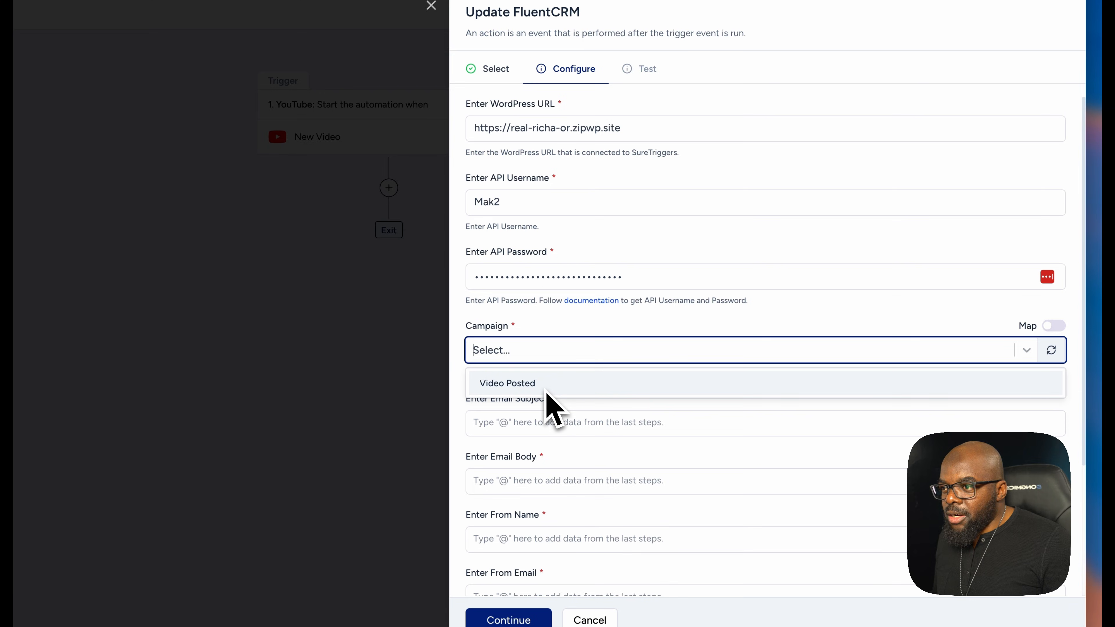
click(507, 383)
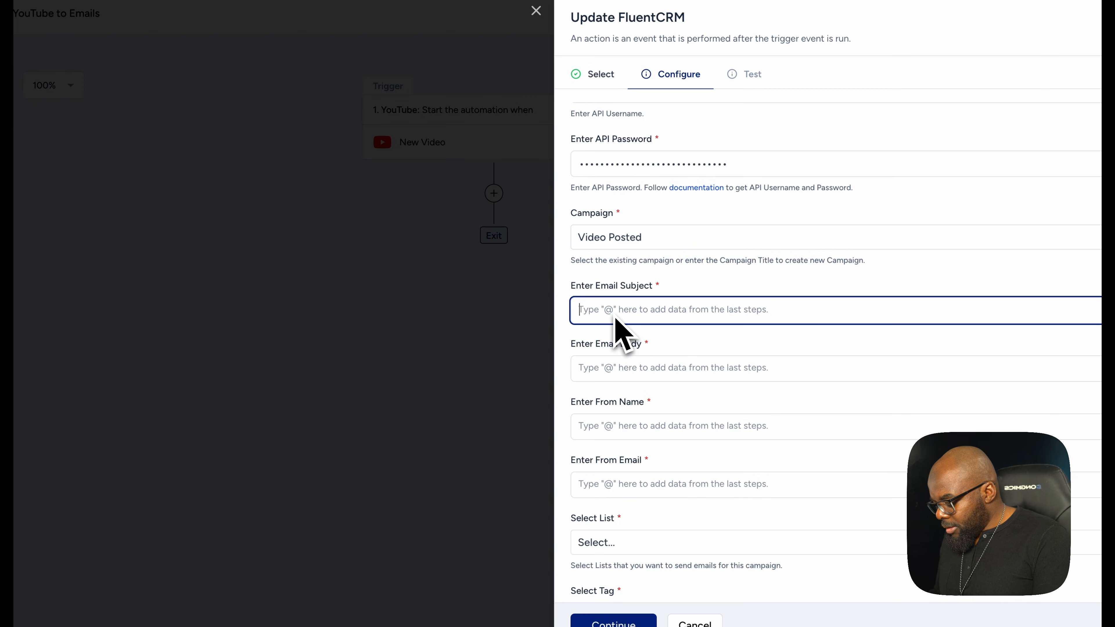
Fill the subject 'New Video Posted', body, From Name 'Mak' and From Email.
text(Video)
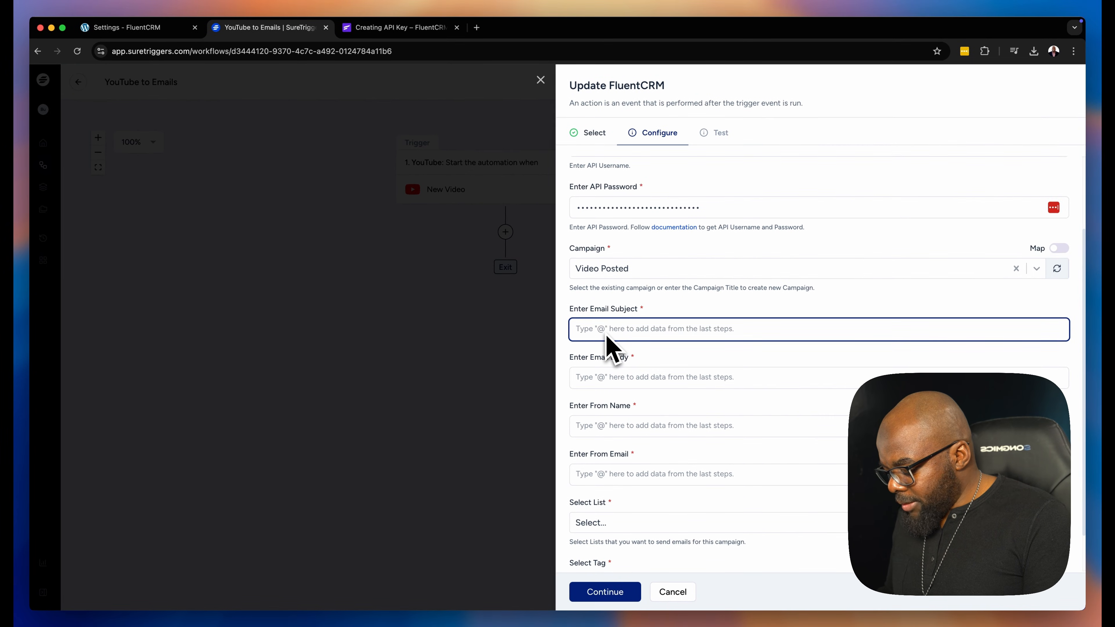
text(New Video)
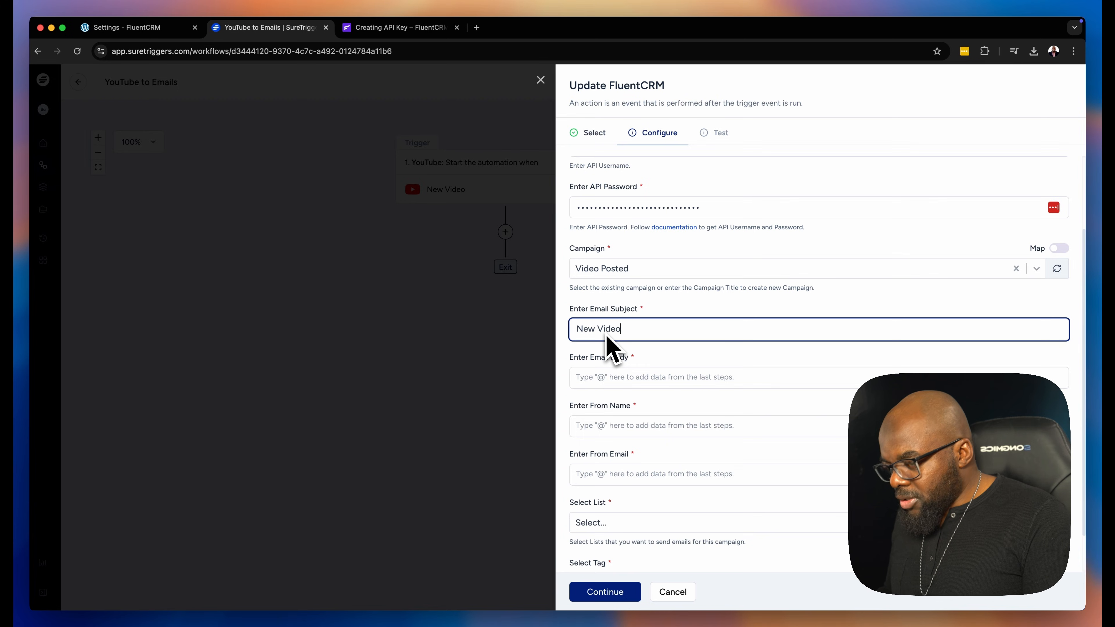
text(Posted)
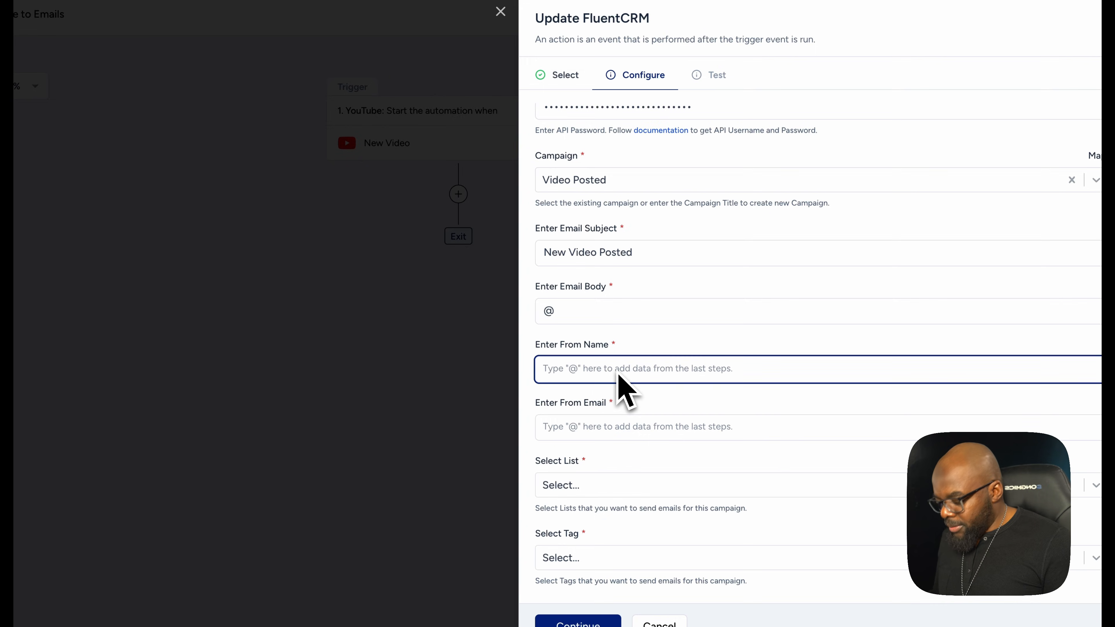
text(Mak)
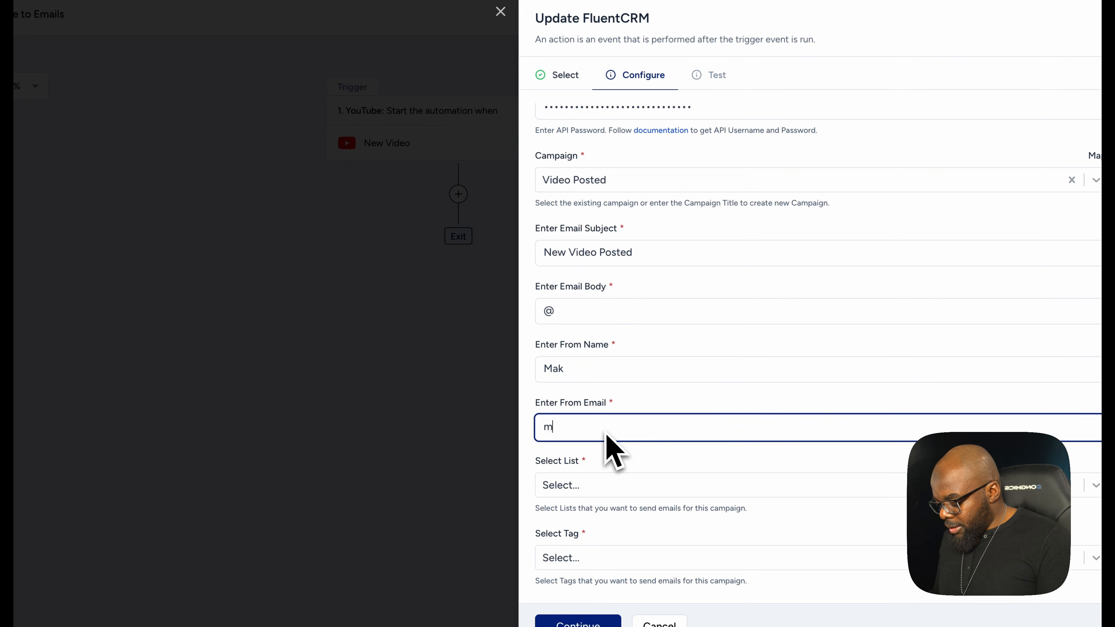
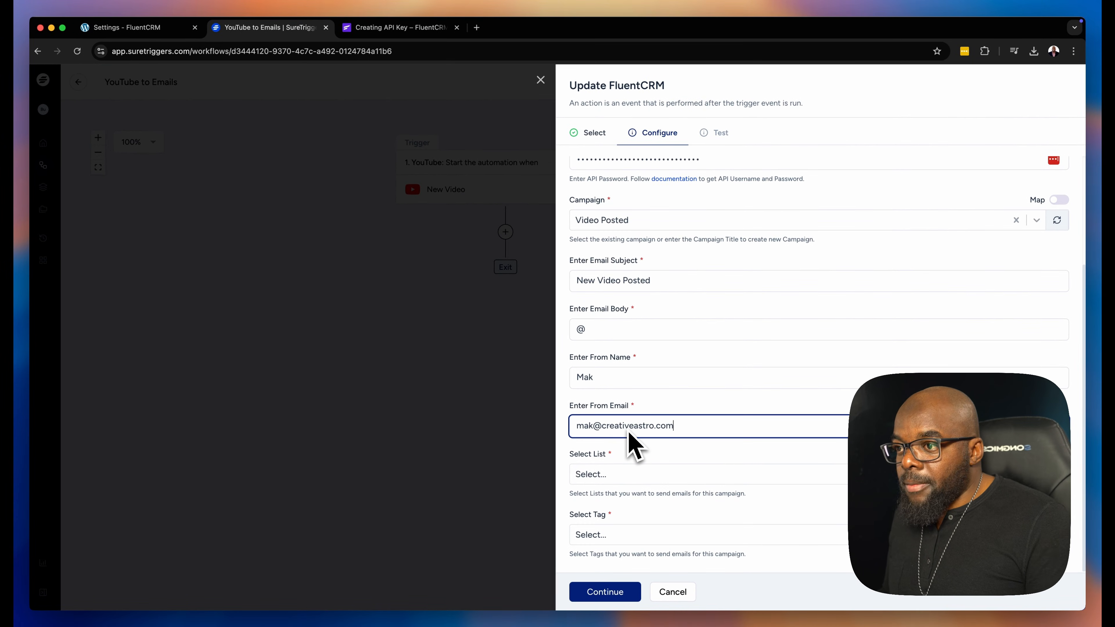
mouse_move(631, 487)
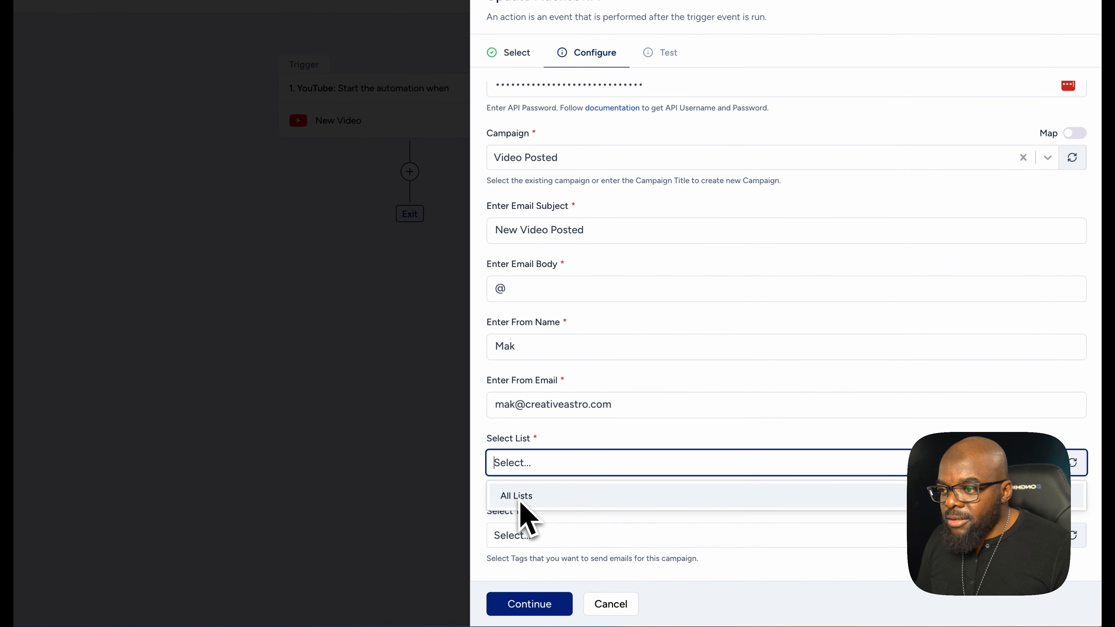
Send to All Lists limited to the subscriber tag, then review the action summary.
click(516, 495)
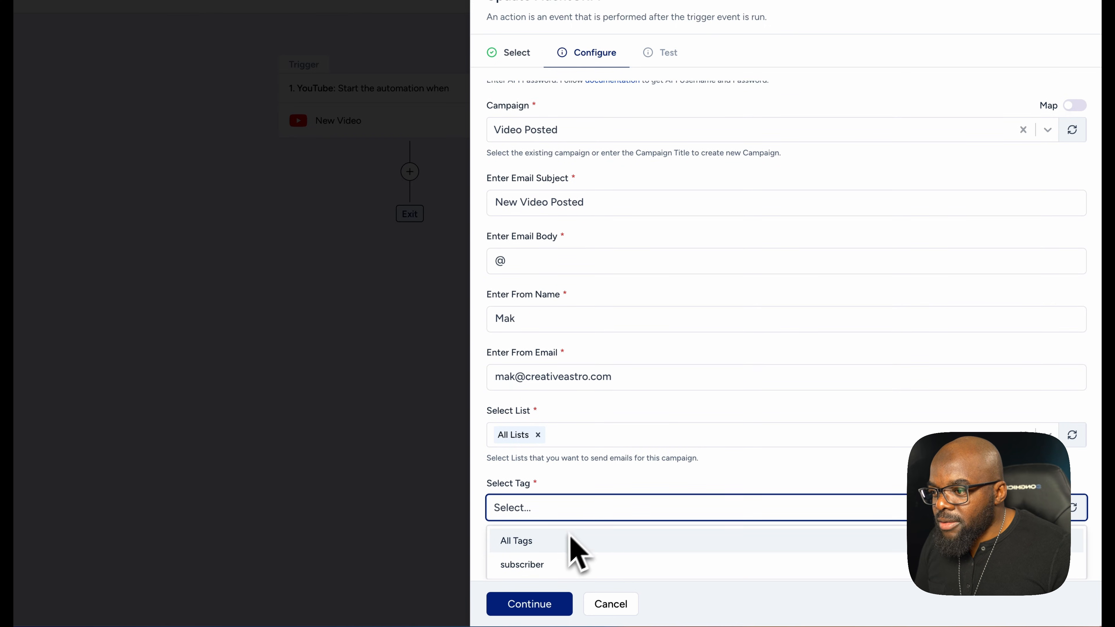
click(522, 564)
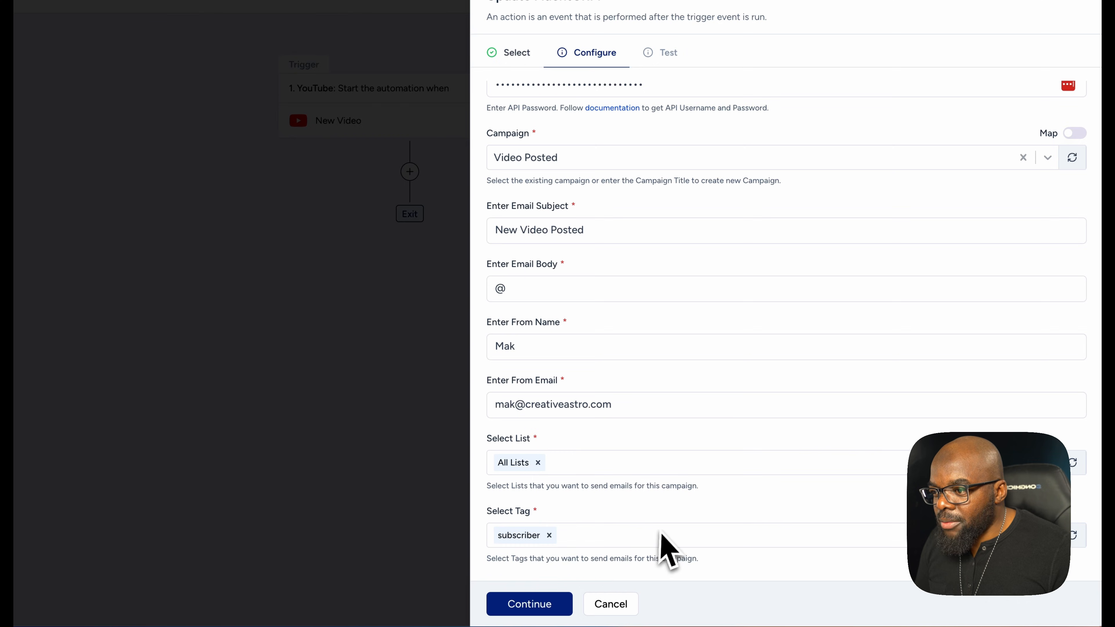
click(529, 604)
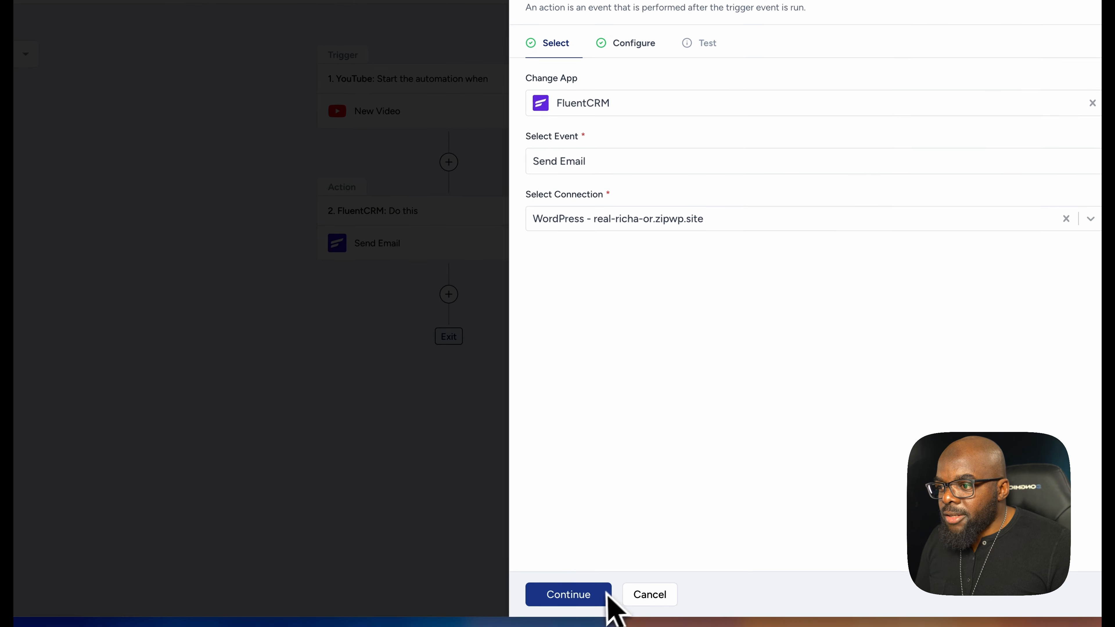
Continue through Configure and Test and save the Send Email action to the workflow.
click(568, 594)
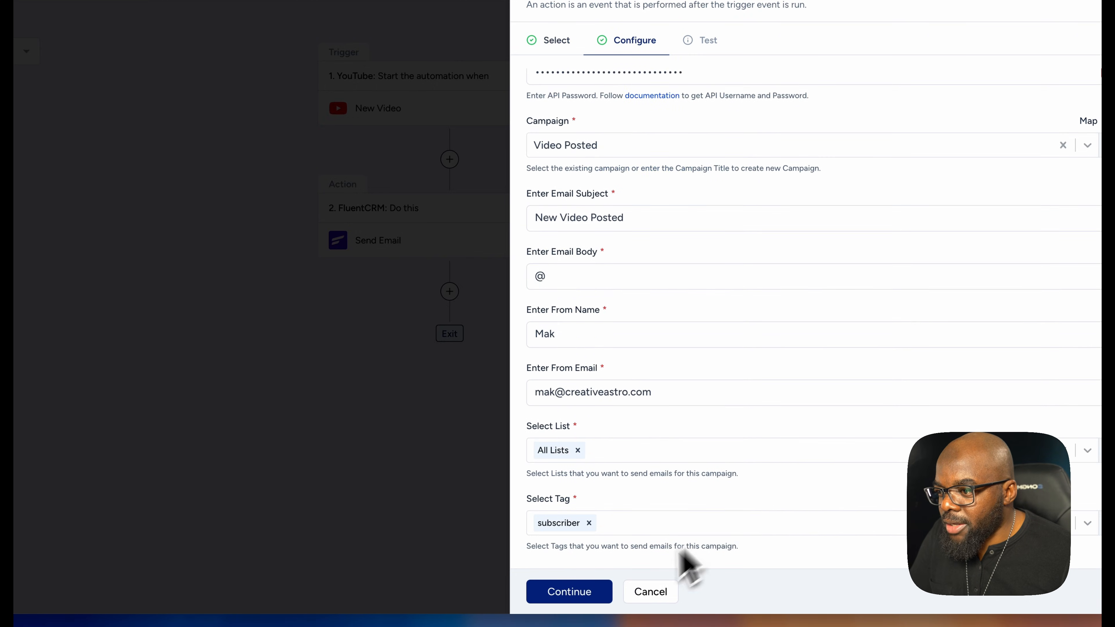
click(569, 591)
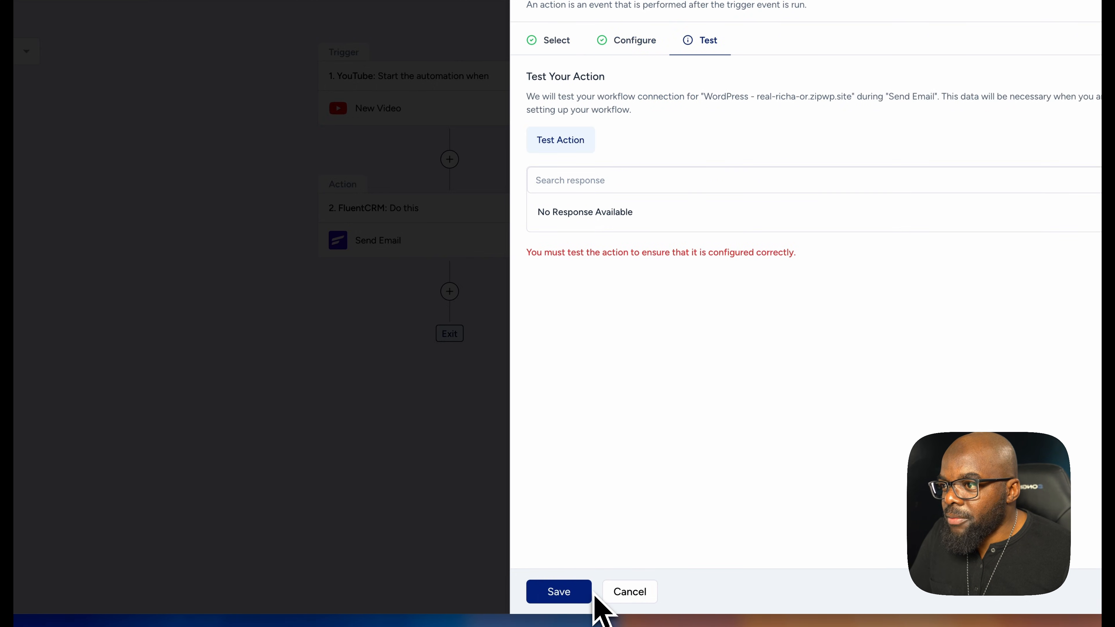
click(561, 139)
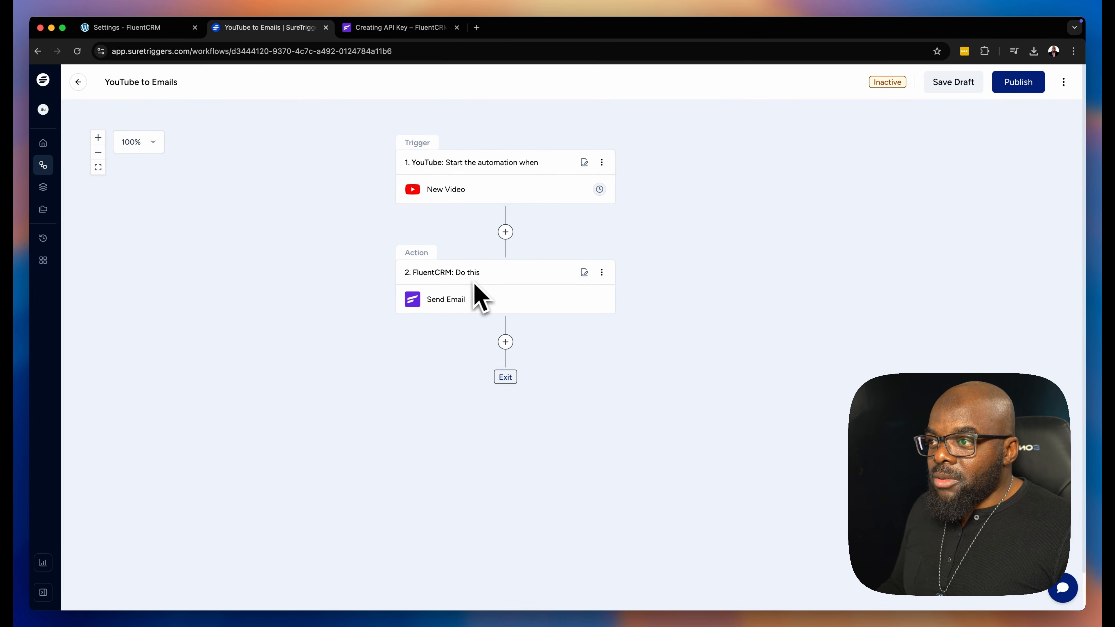
mouse_move(497, 320)
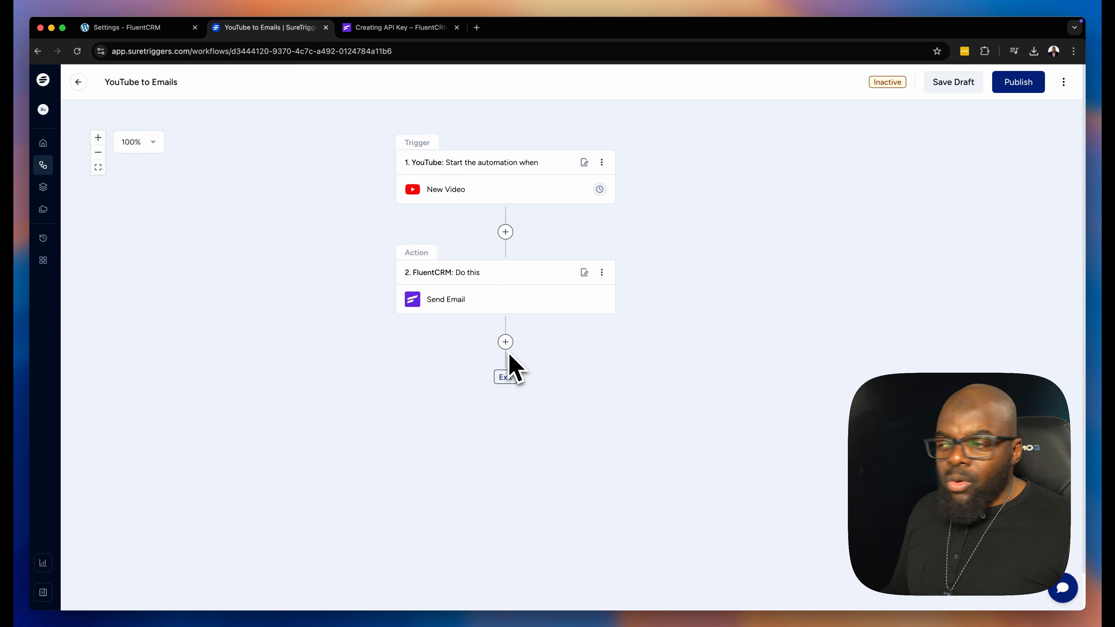
Add a third step after the email action and browse the Add Action app grid.
click(504, 342)
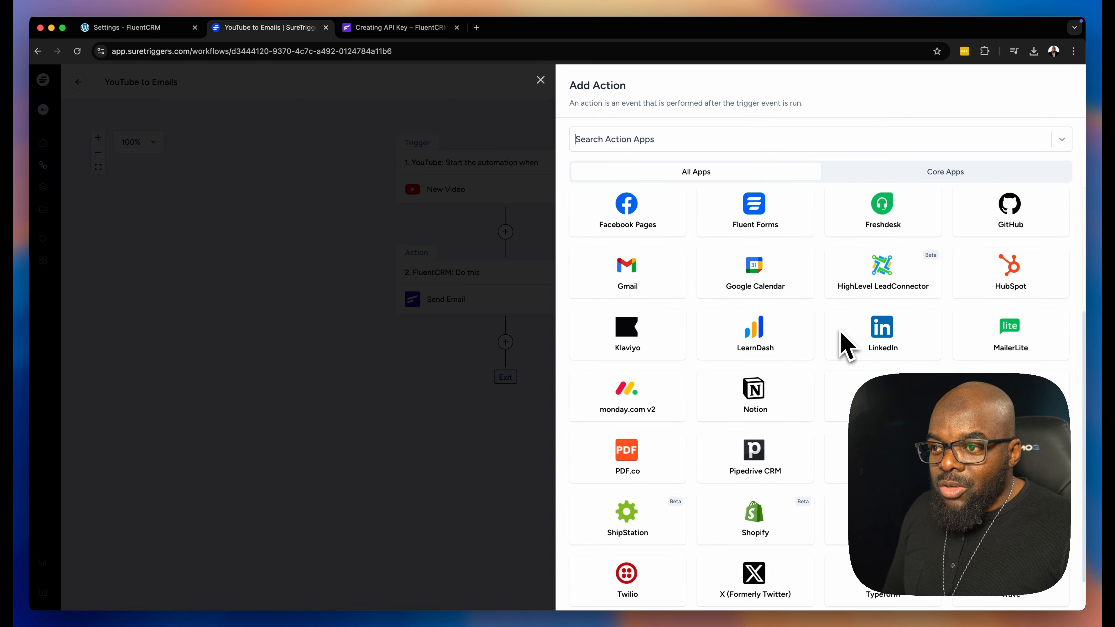
scroll(down, 3)
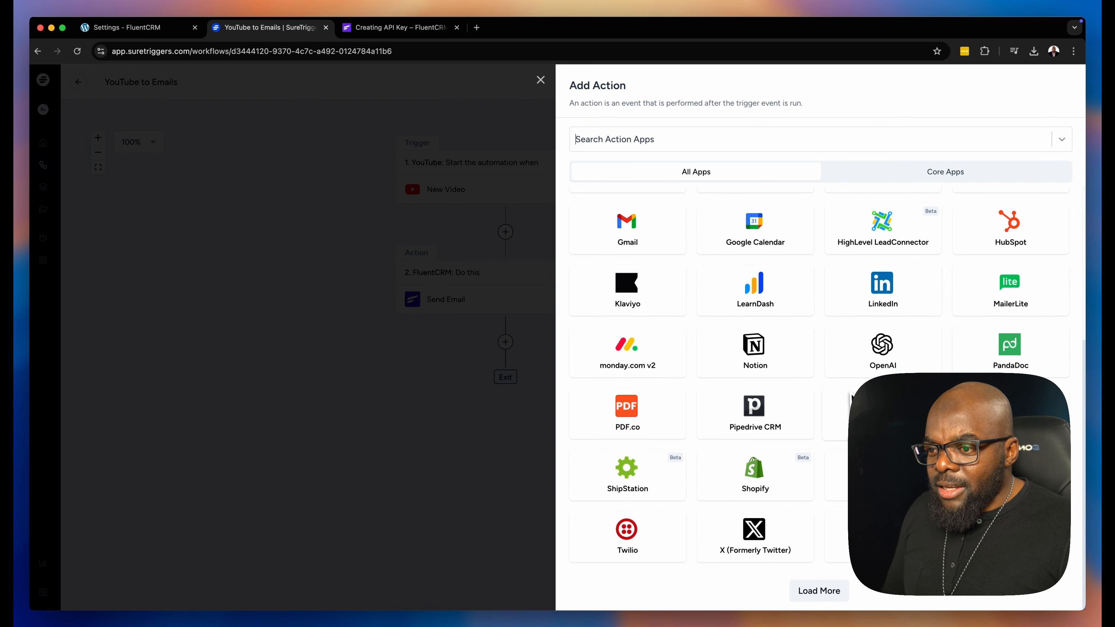
mouse_move(817, 612)
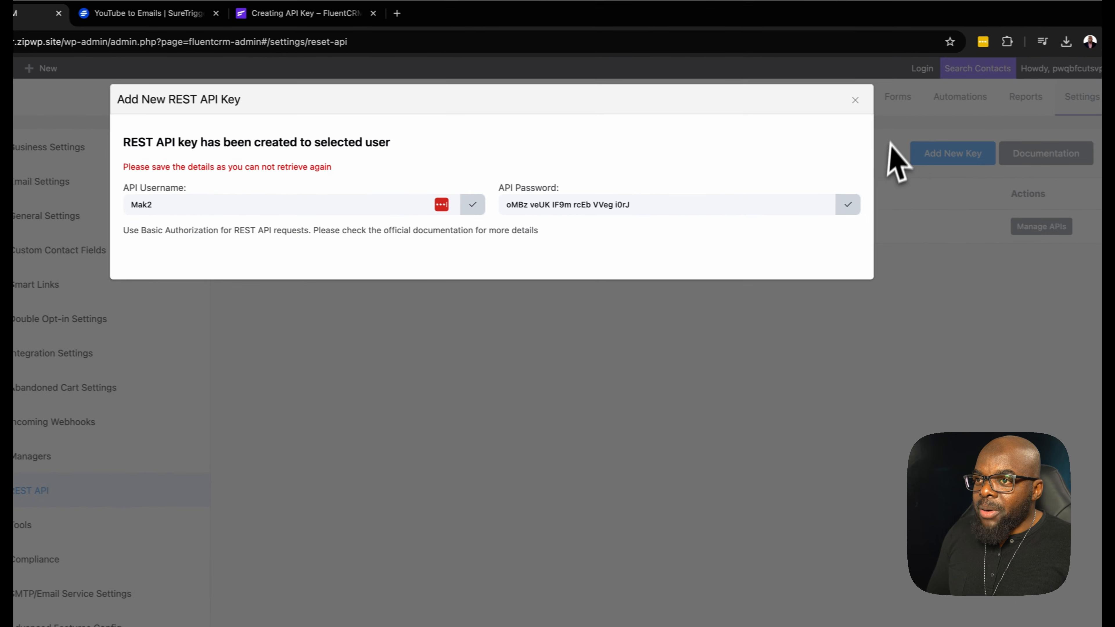
Dismiss the key credentials modal so the Mak2 key shows in the REST API list.
click(855, 99)
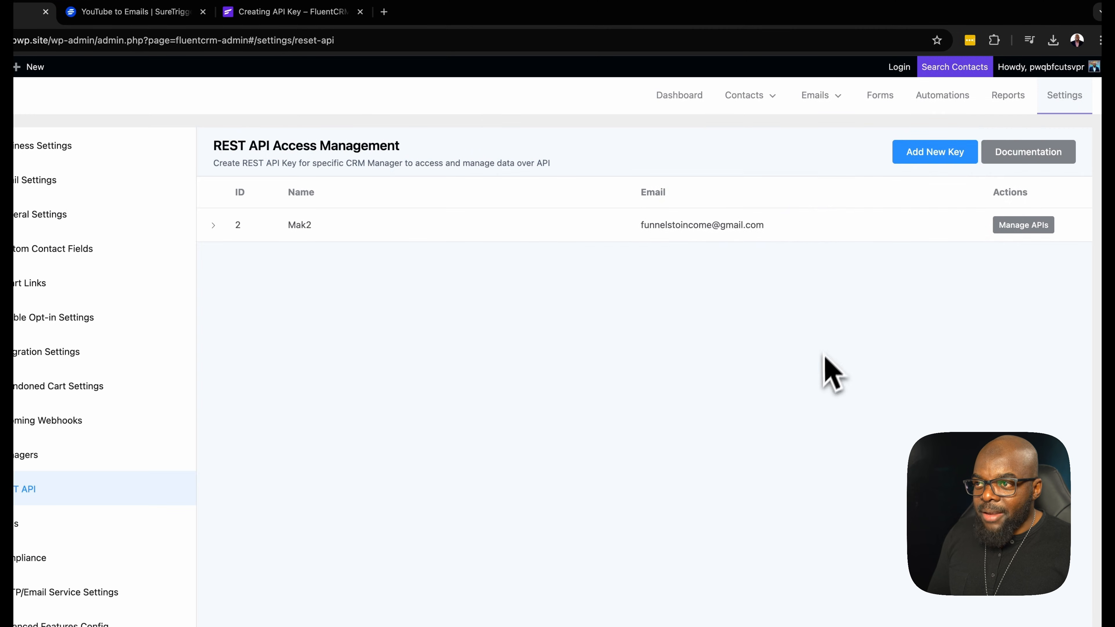